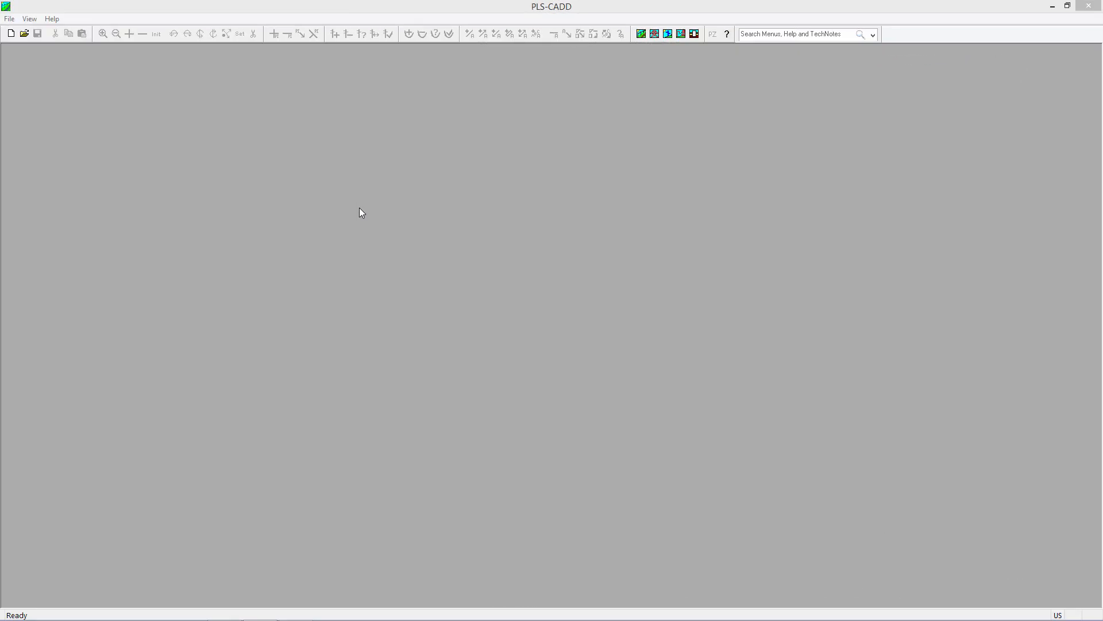
- Start a new PLS-CADD/Lite project from the File menu and name it 'sagtension'
click(9, 19)
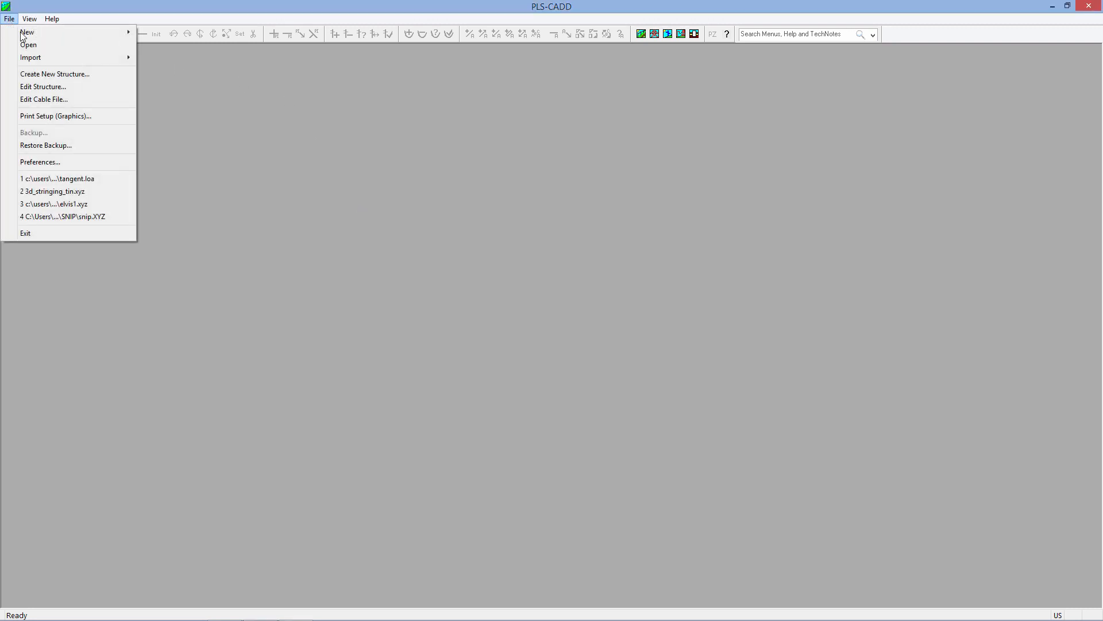
mouse_move(27, 32)
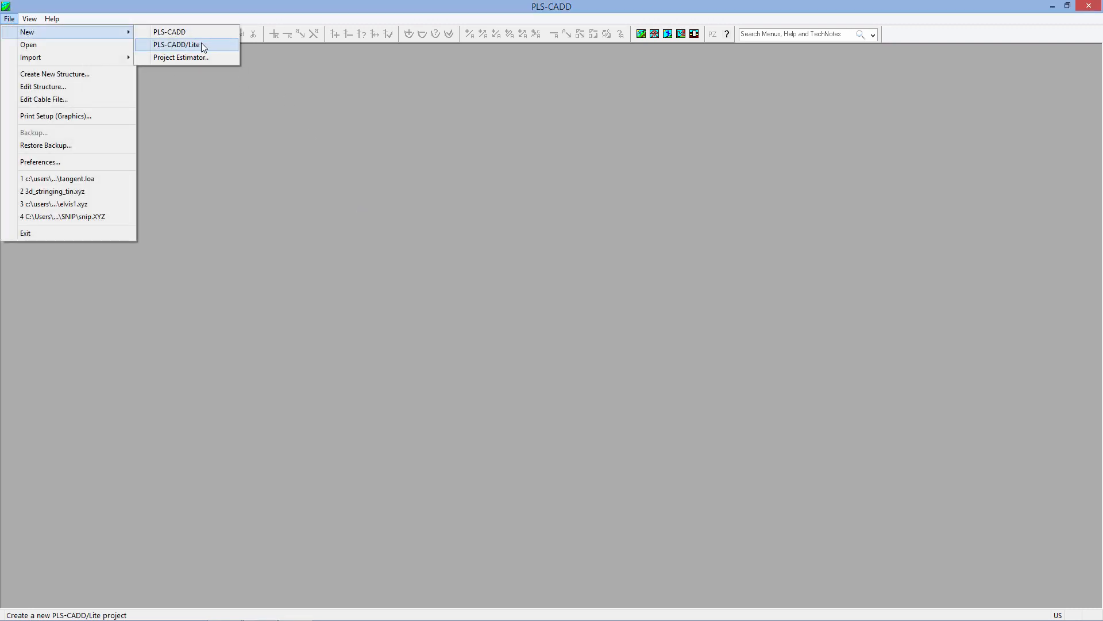
click(176, 44)
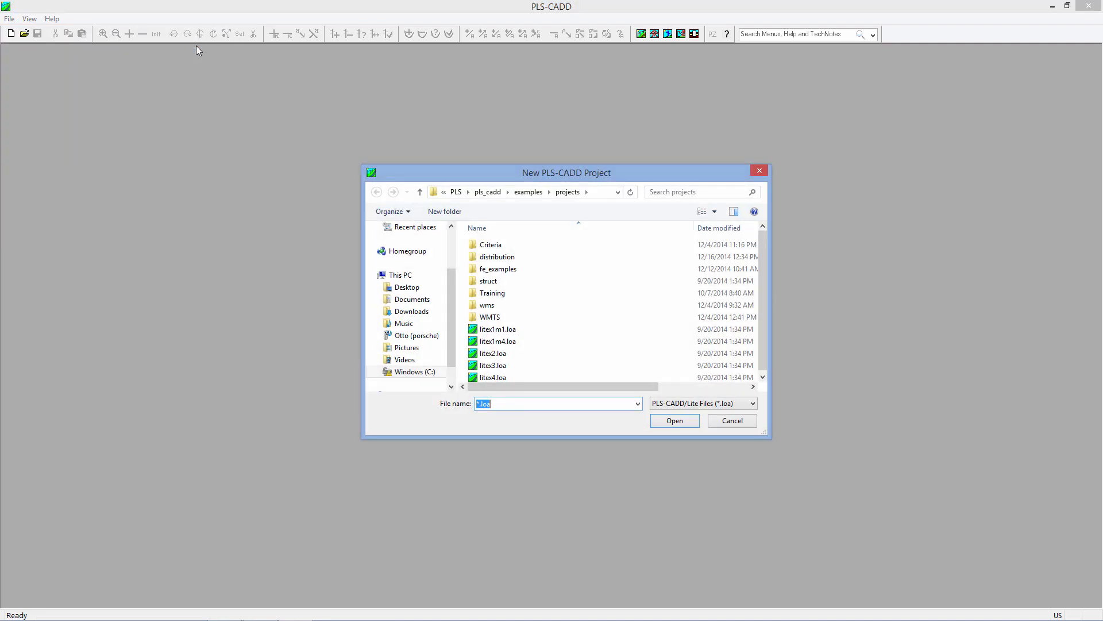
text(s)
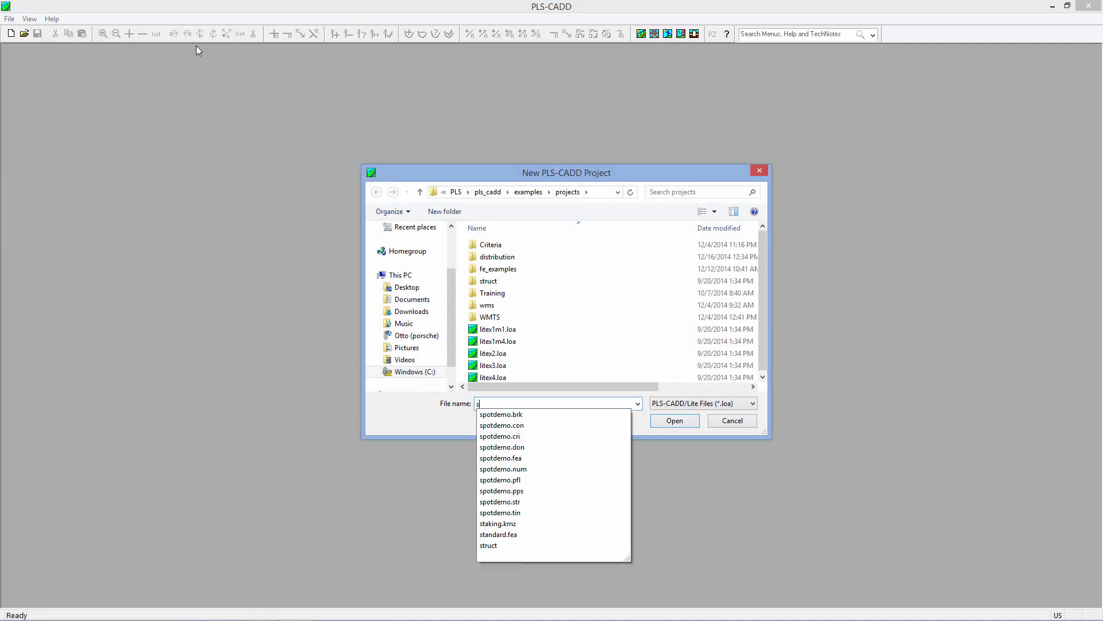
text(sagtension)
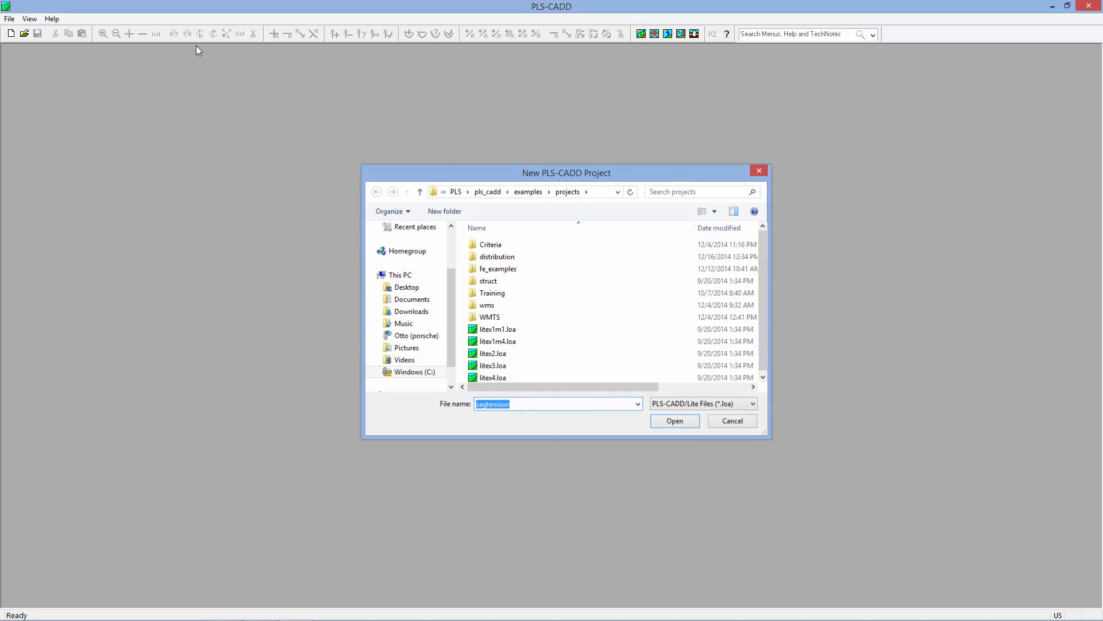
- Load 2012_nesc_medium_grade_b.CRI as criteria and choose directly typed attachment XYZ coordinates
click(673, 420)
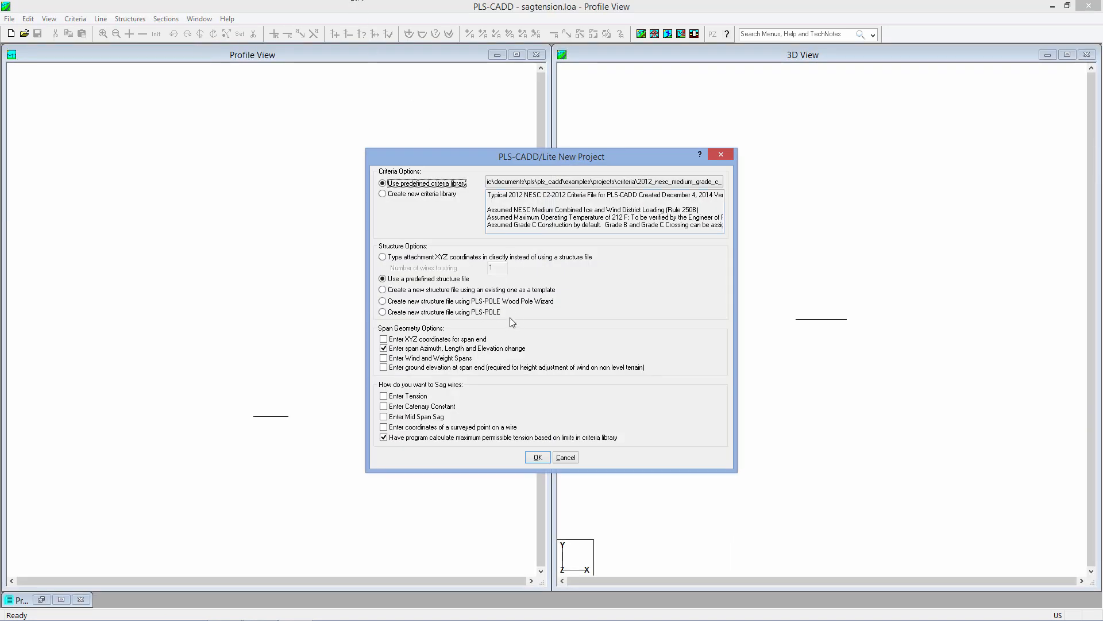
mouse_move(382, 311)
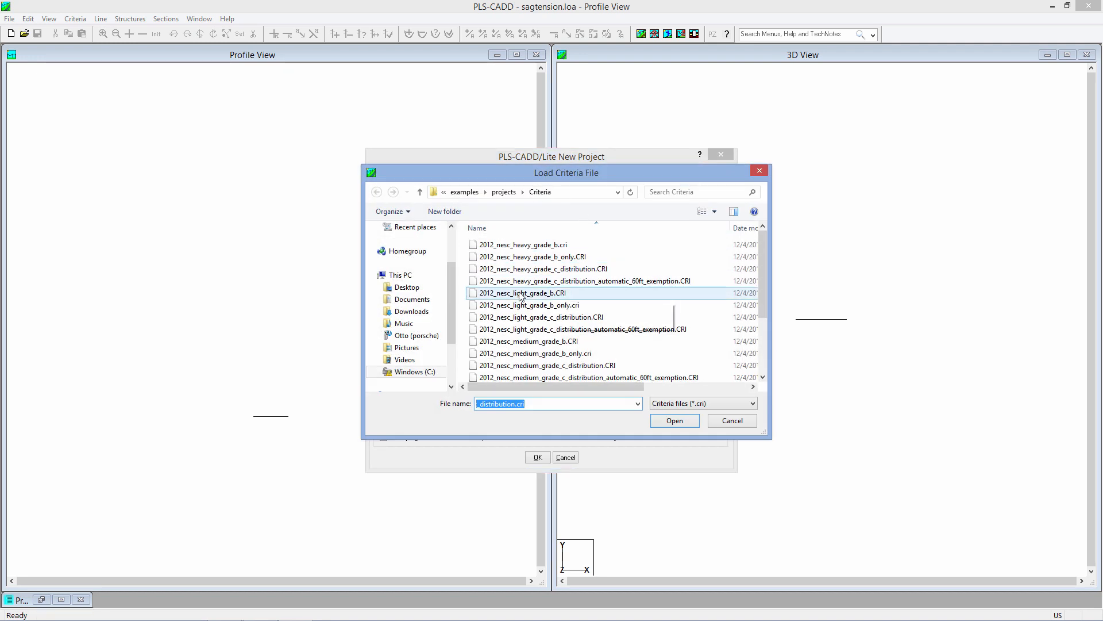
click(531, 341)
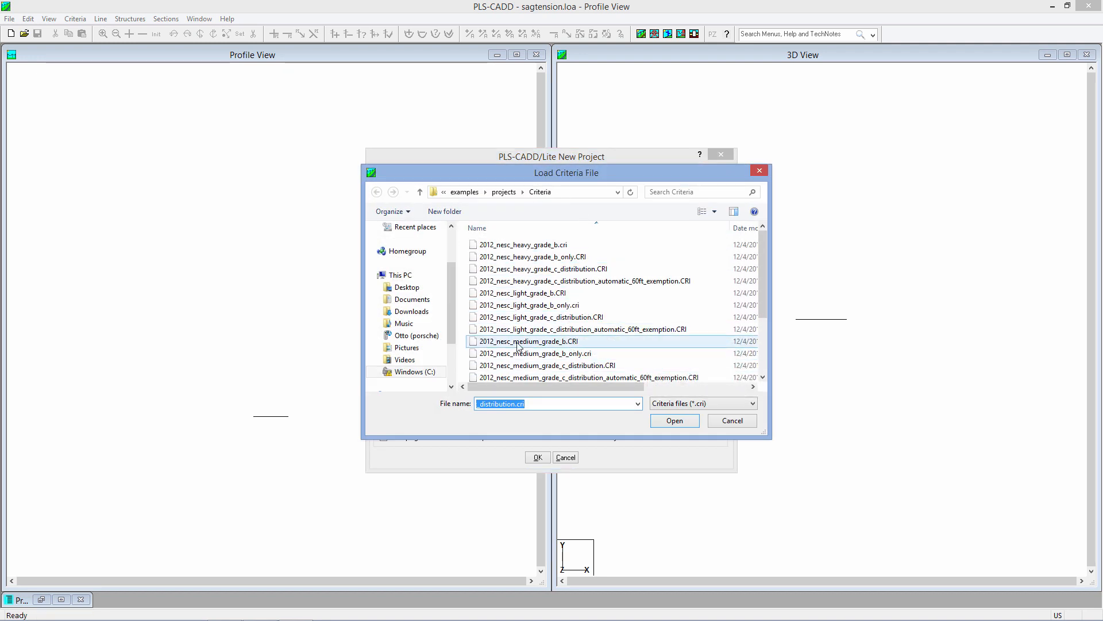
click(532, 341)
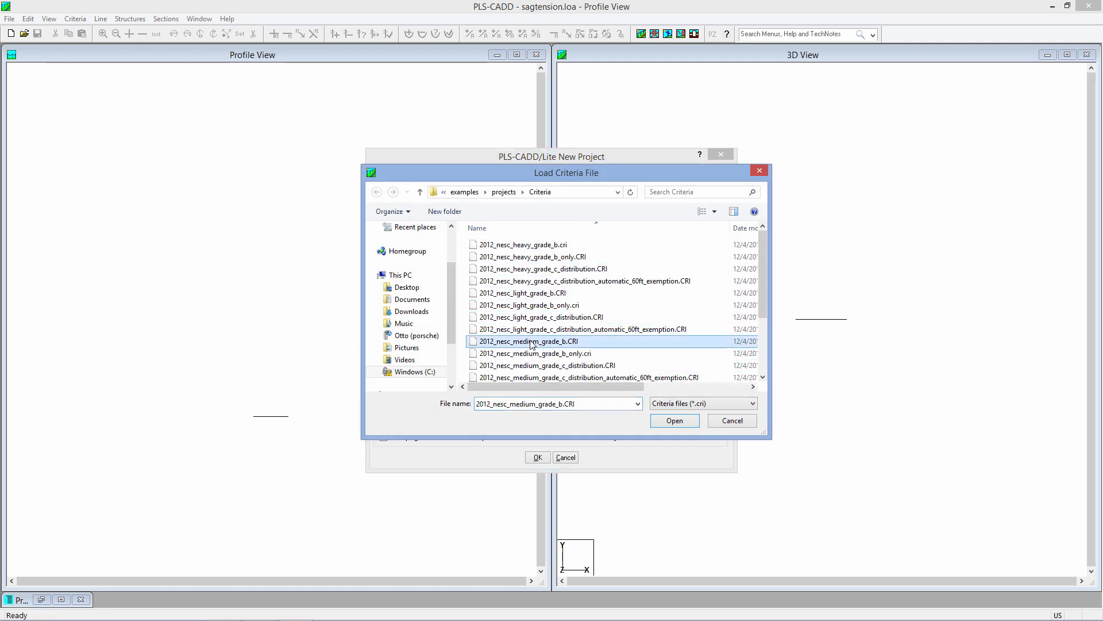
click(674, 420)
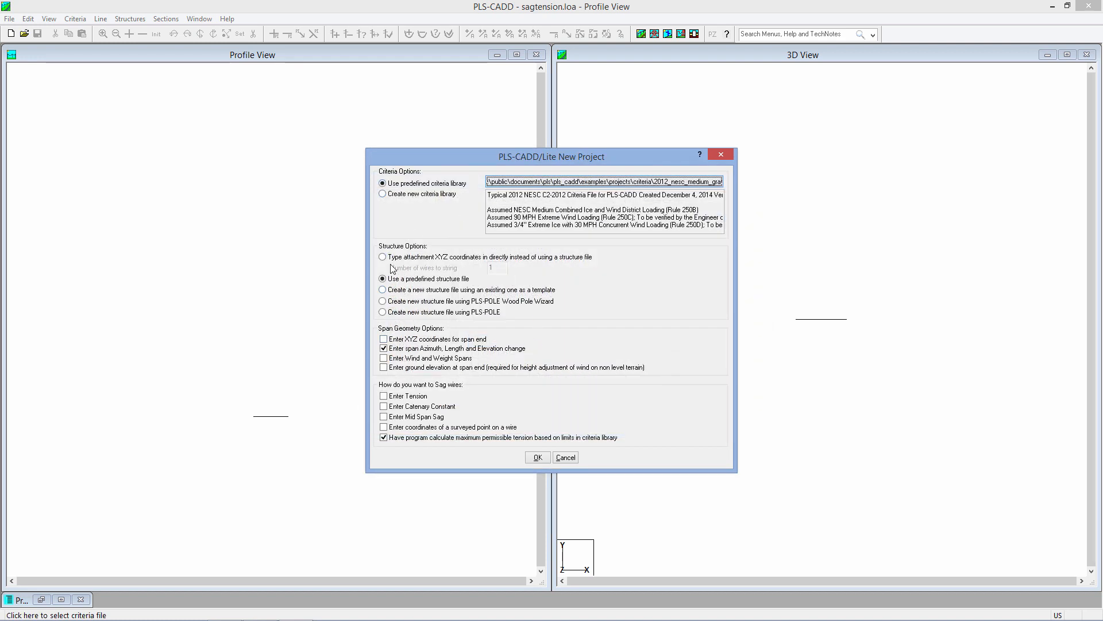
click(382, 257)
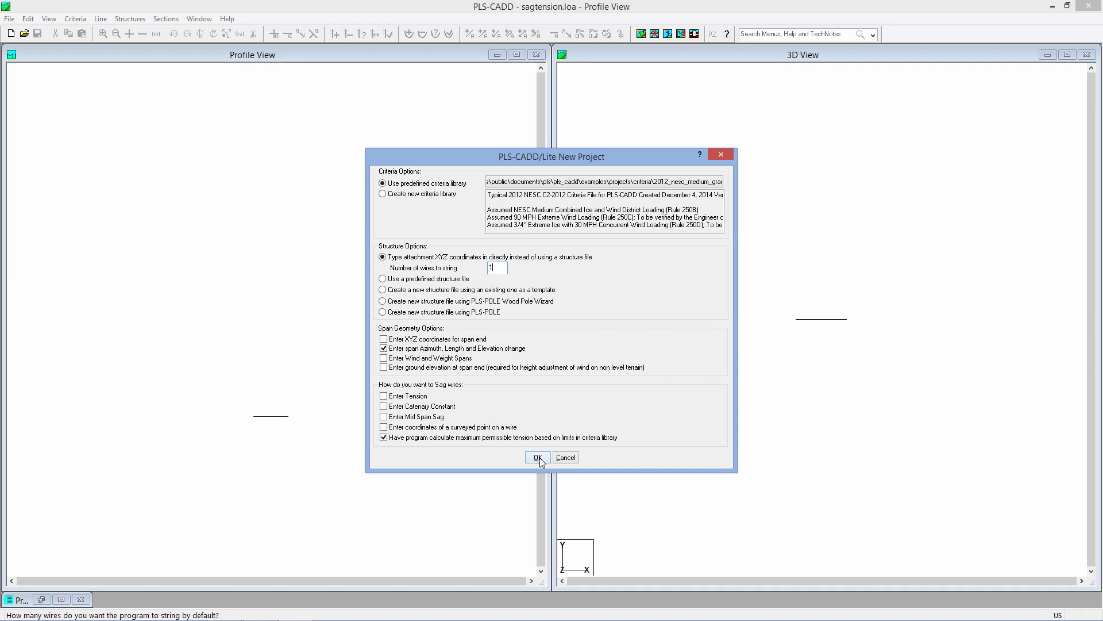
click(538, 458)
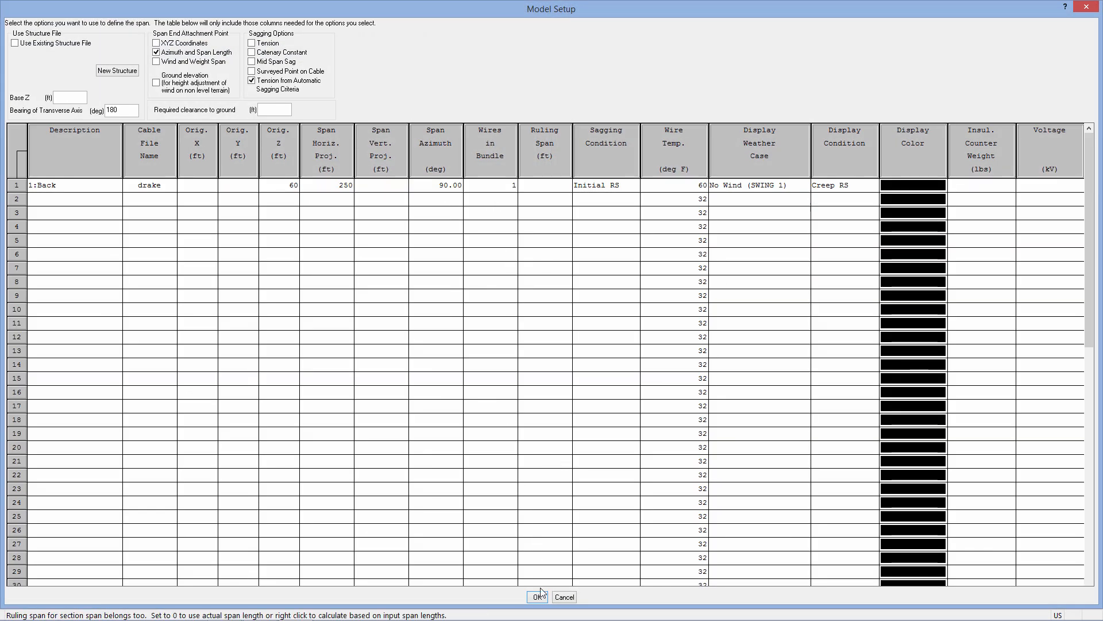
- Accept Model Setup, generate the Sections Sag-Tension report, maximize it, then close it
click(537, 597)
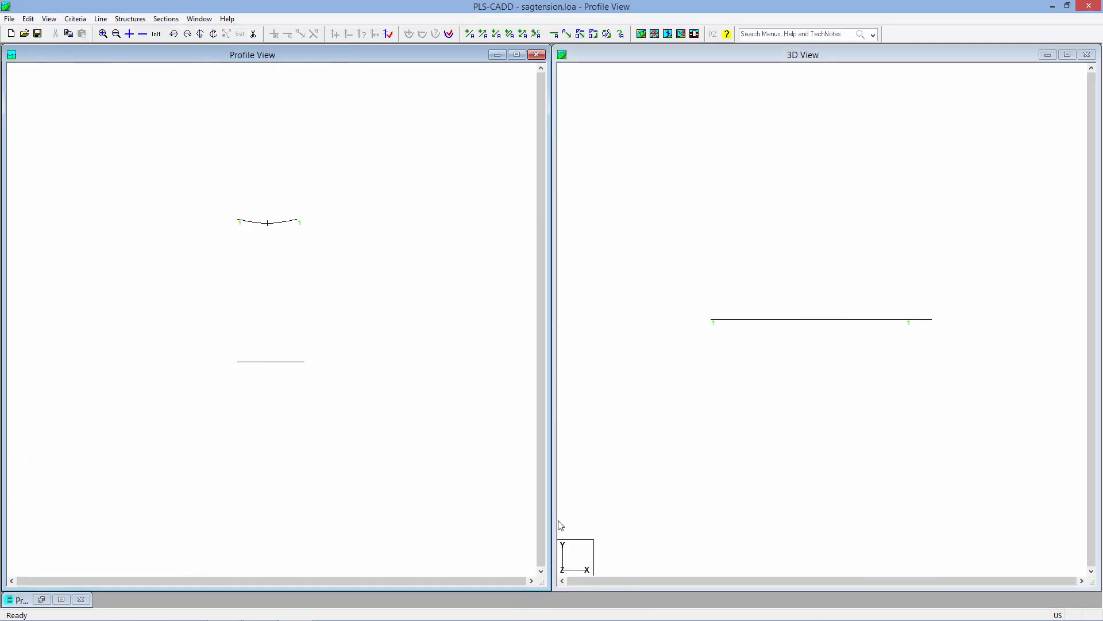
click(166, 18)
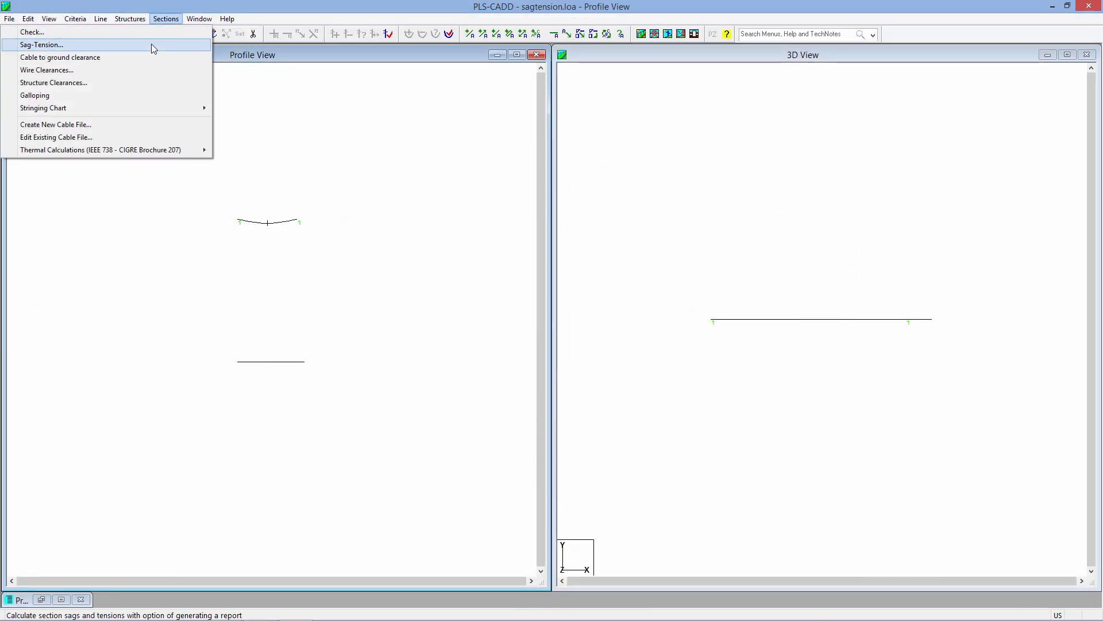
click(41, 45)
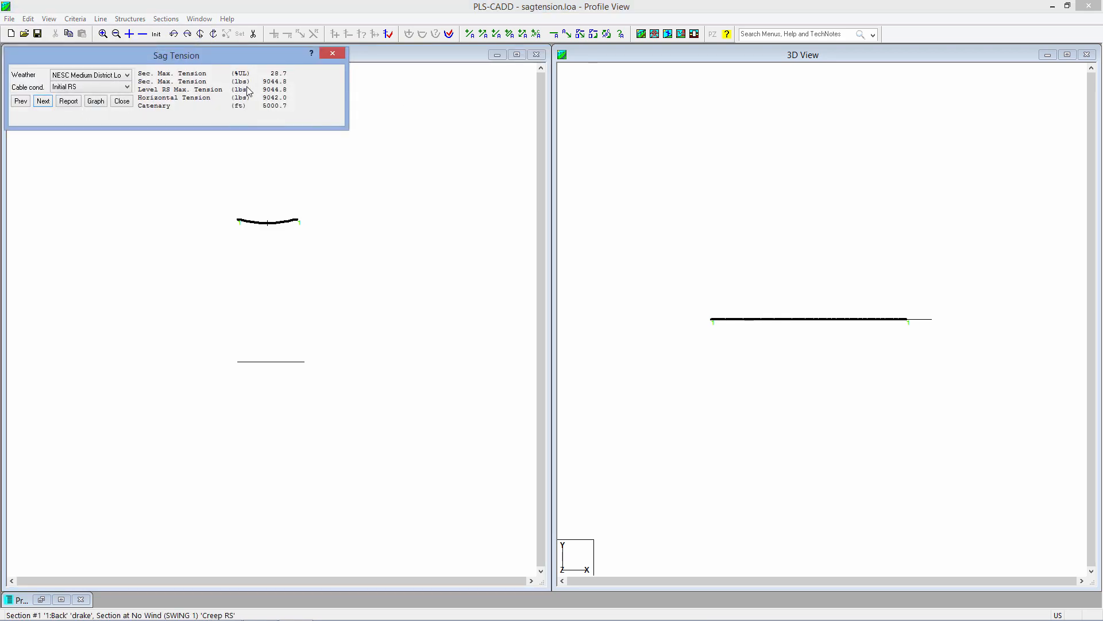
click(67, 101)
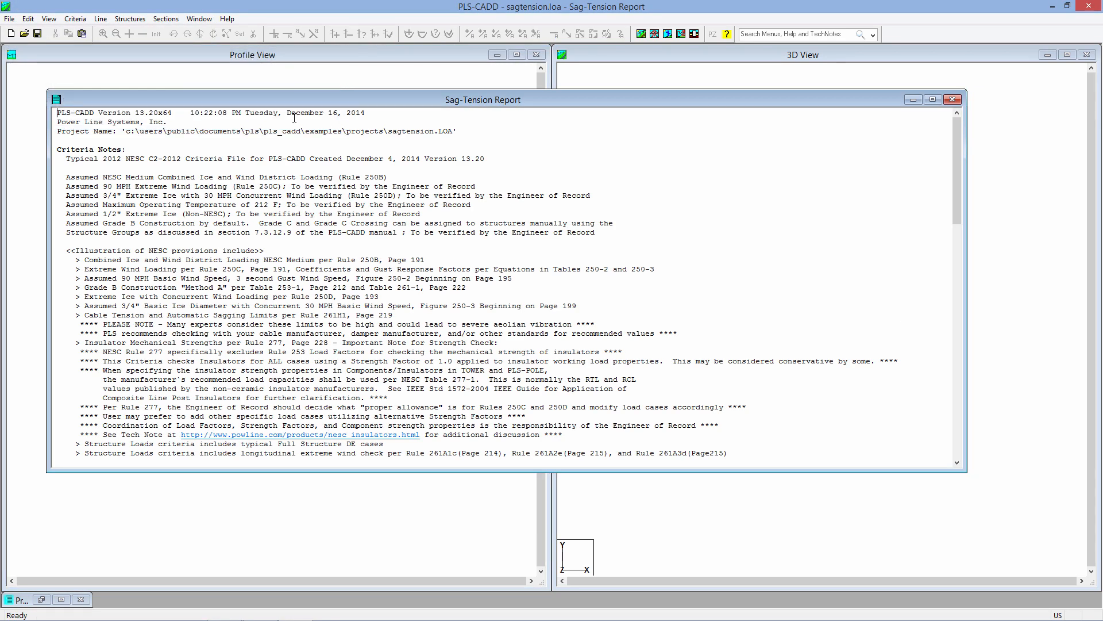
click(934, 100)
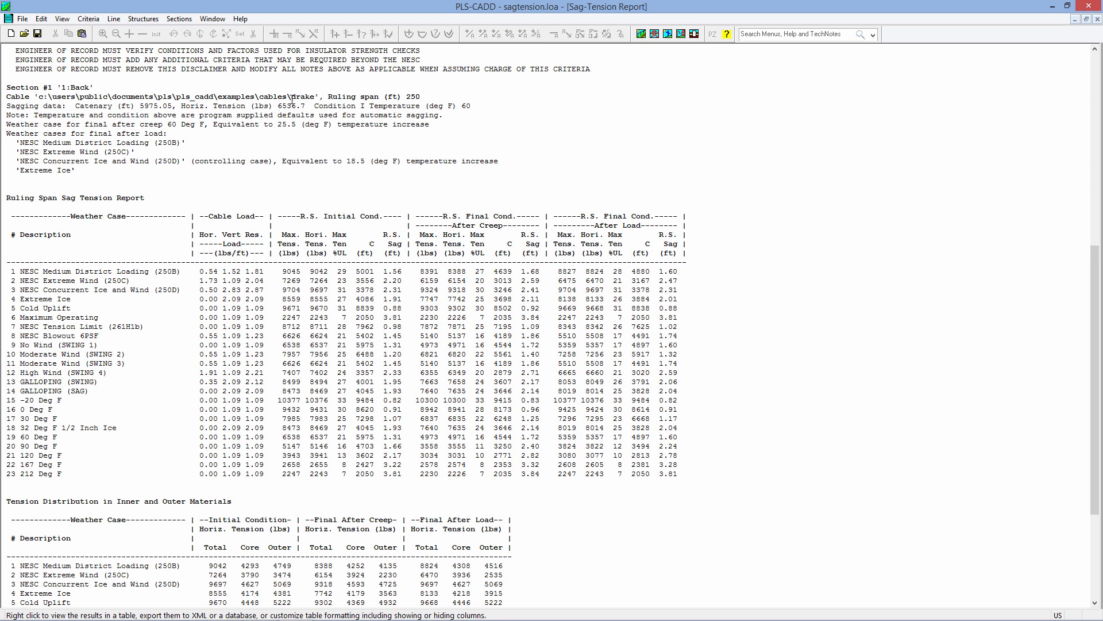
double_click(302, 96)
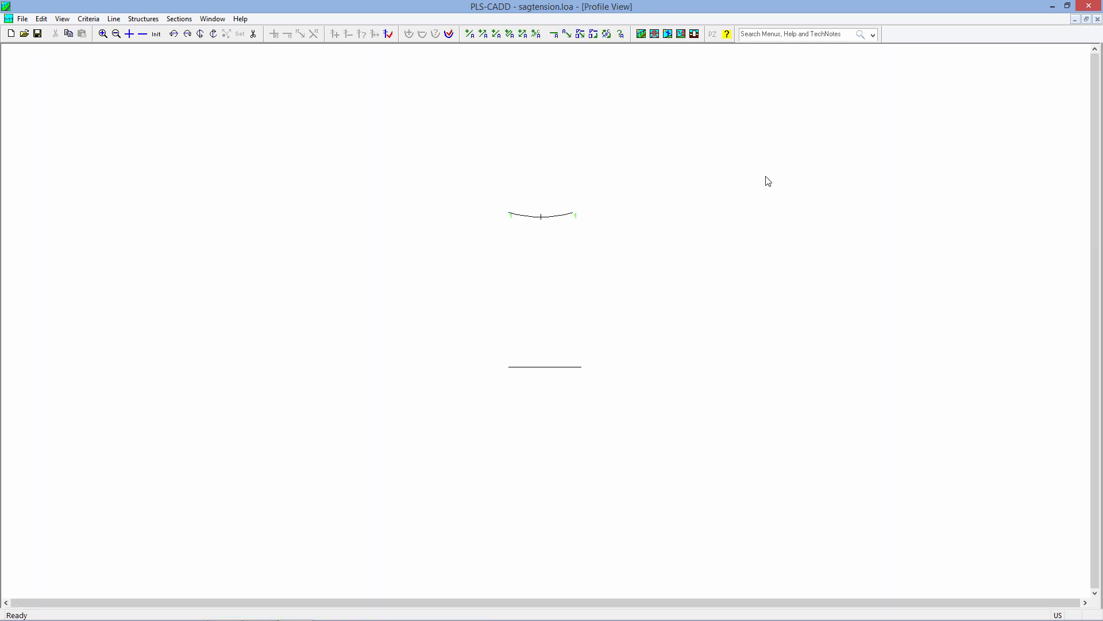
- Reopen Model Setup, switch the Back span cable to Condor ACSR, and enter span length 1000
click(113, 18)
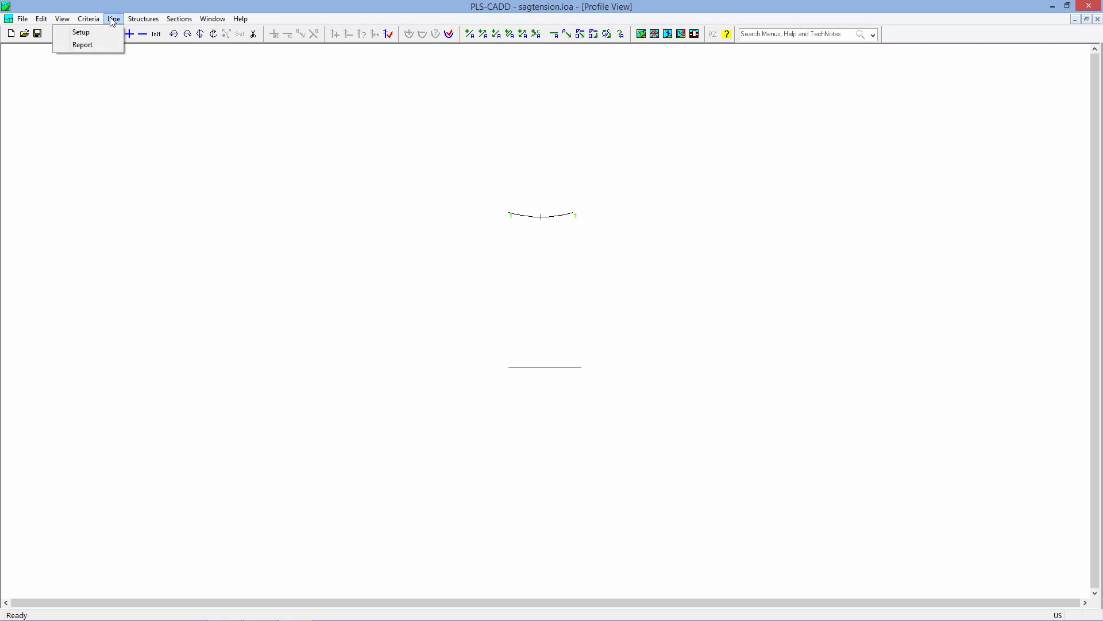
click(81, 32)
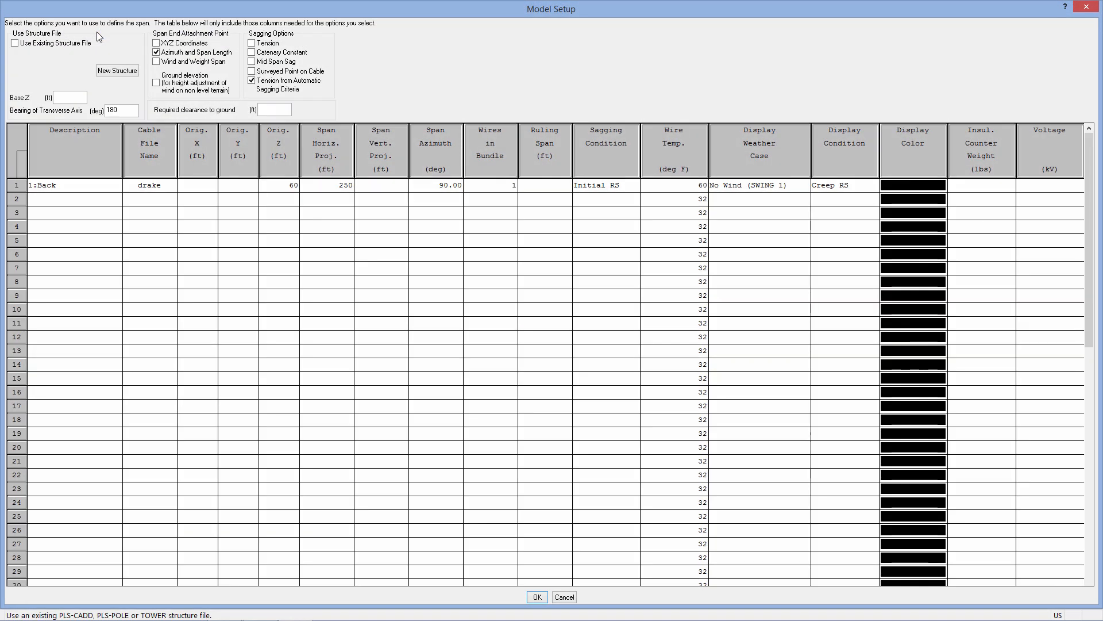
click(150, 185)
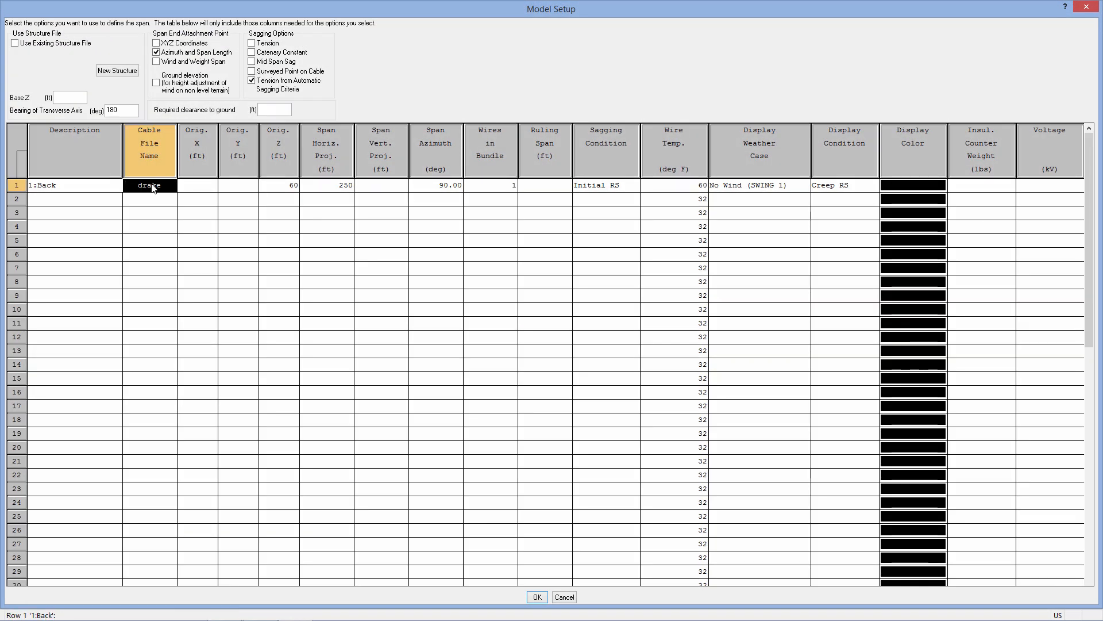
double_click(149, 184)
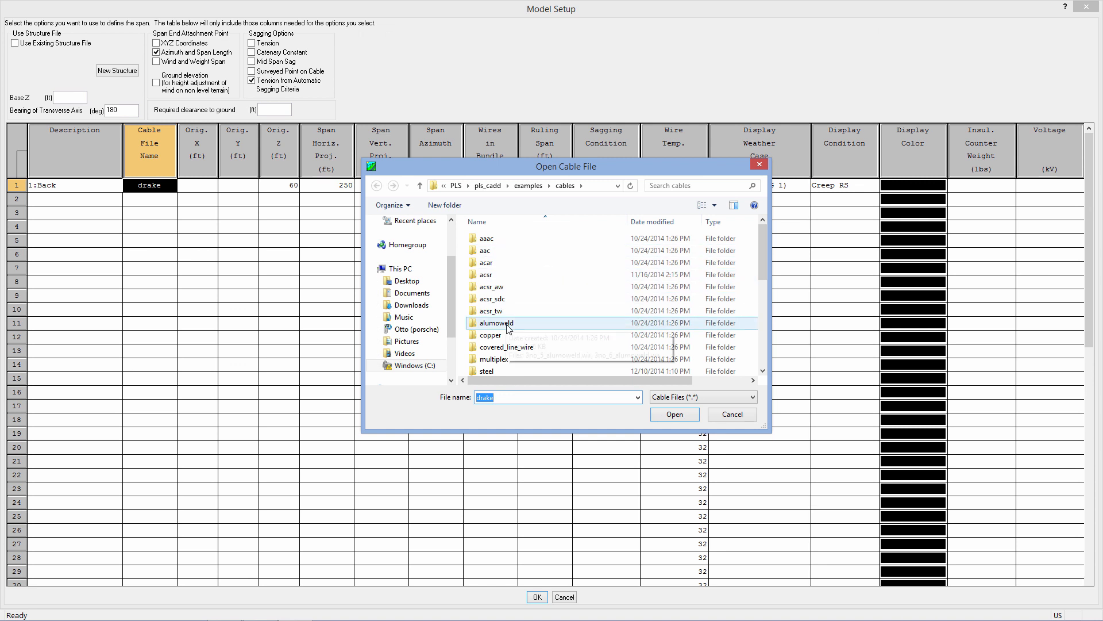
mouse_move(496, 323)
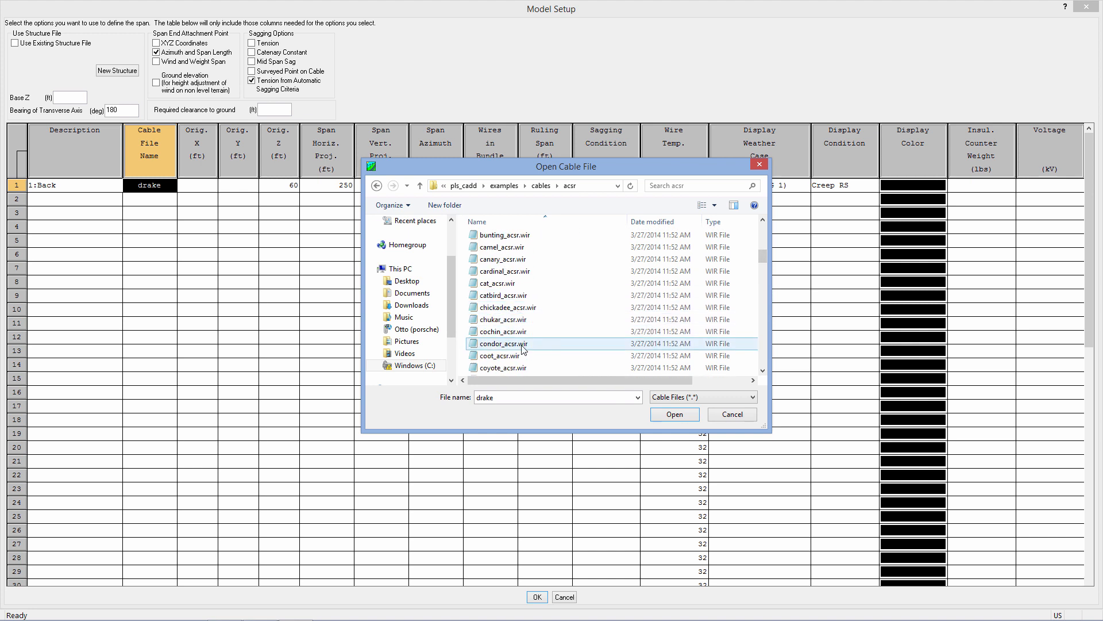
click(673, 414)
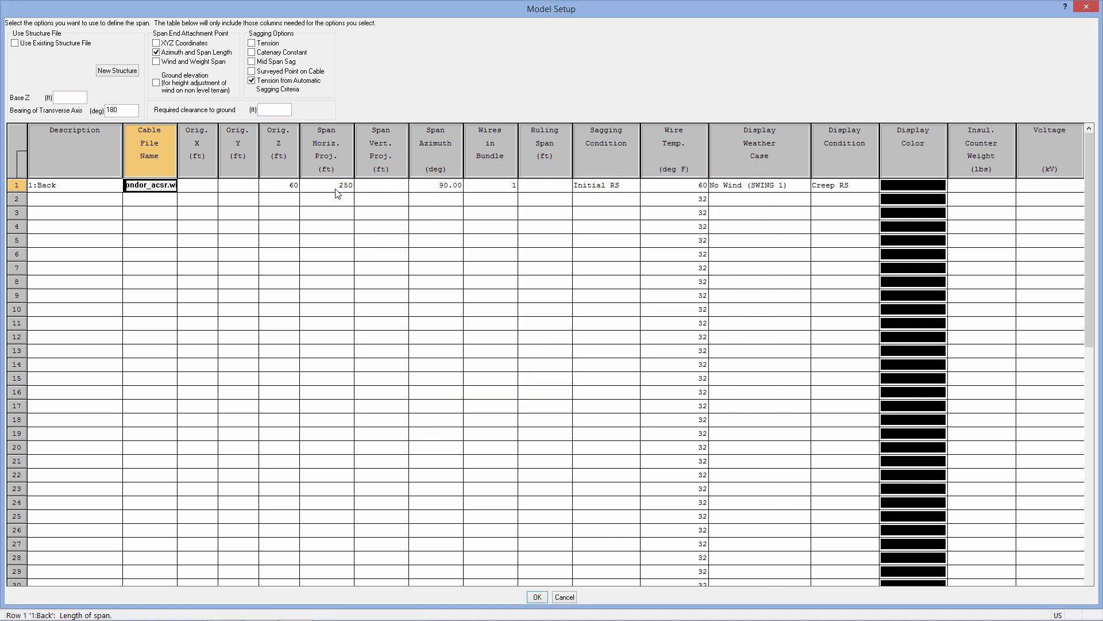
click(326, 186)
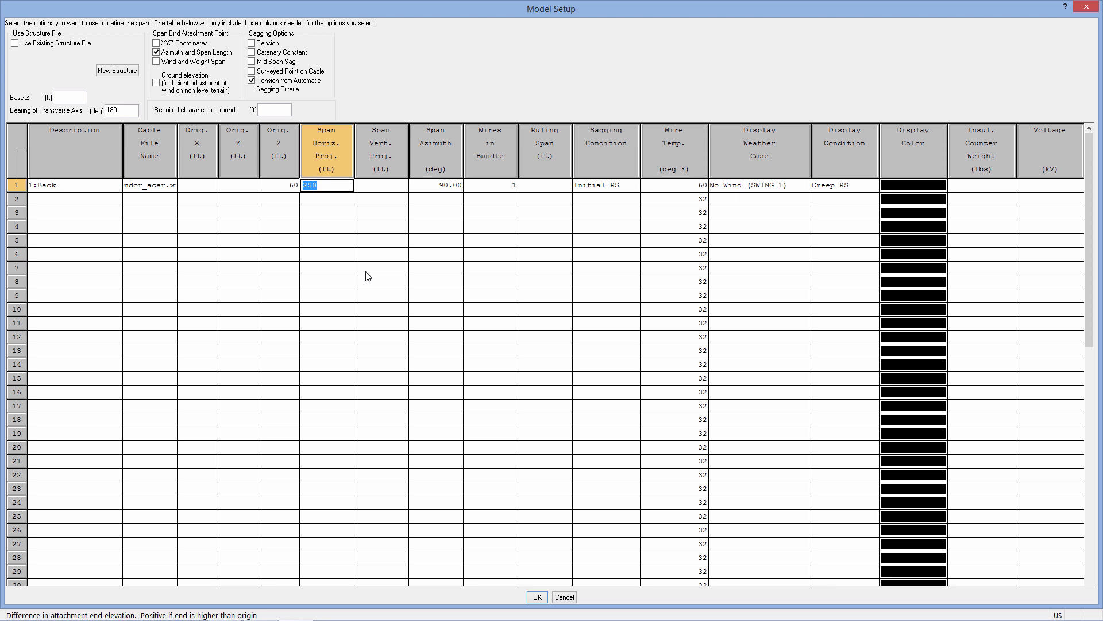
text(1000)
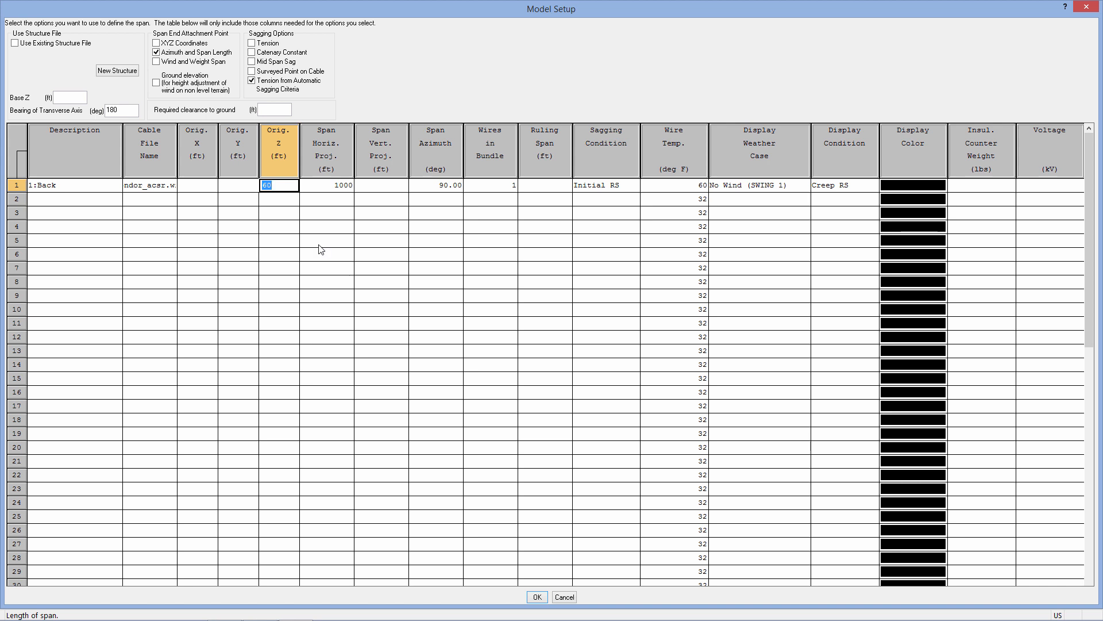
mouse_move(548, 539)
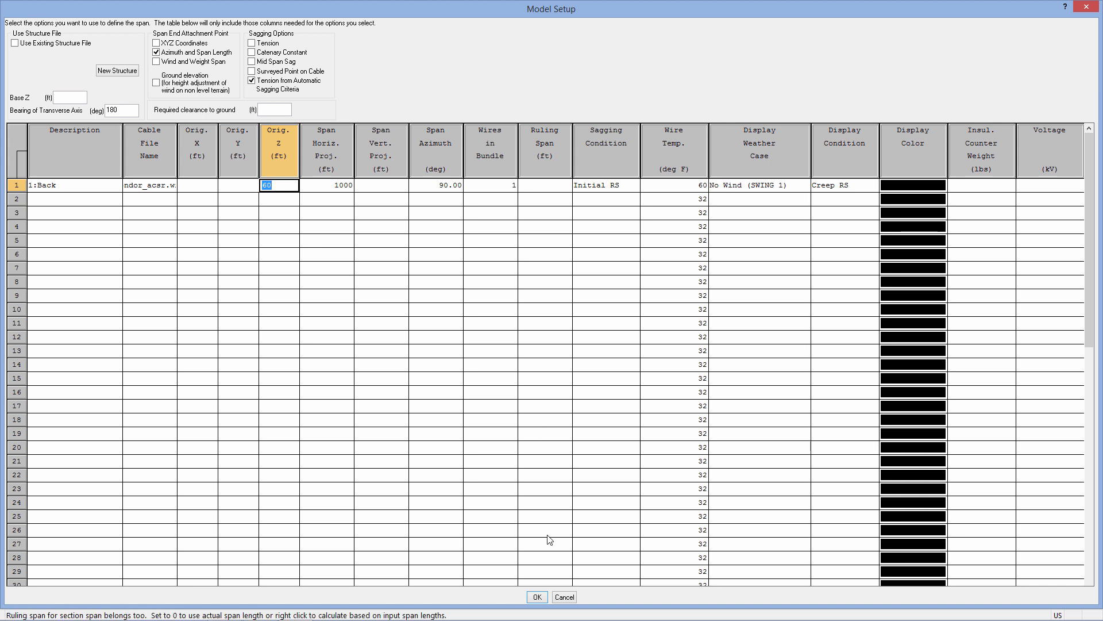
- Accept the 1000 ft Condor span setup and run the Sections sag-tension calculation
click(536, 596)
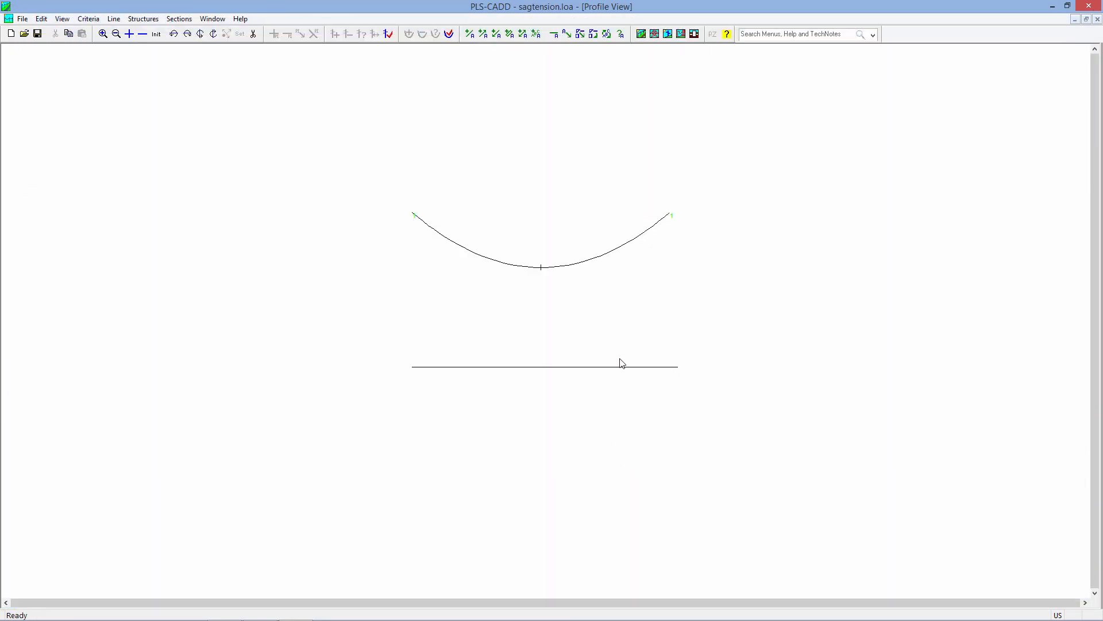
click(179, 18)
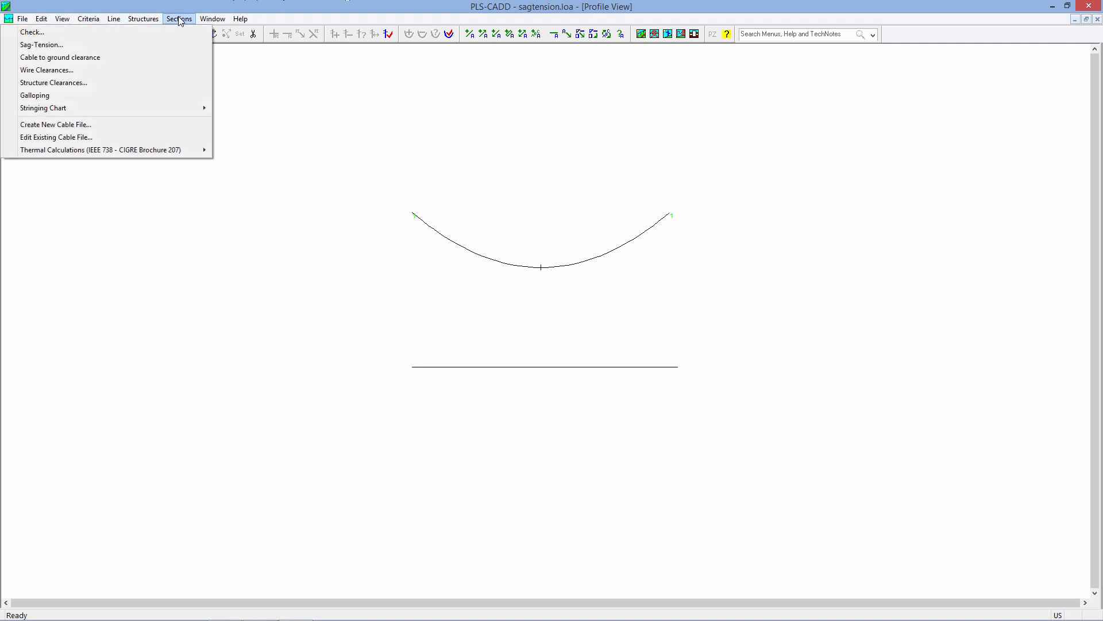
click(41, 44)
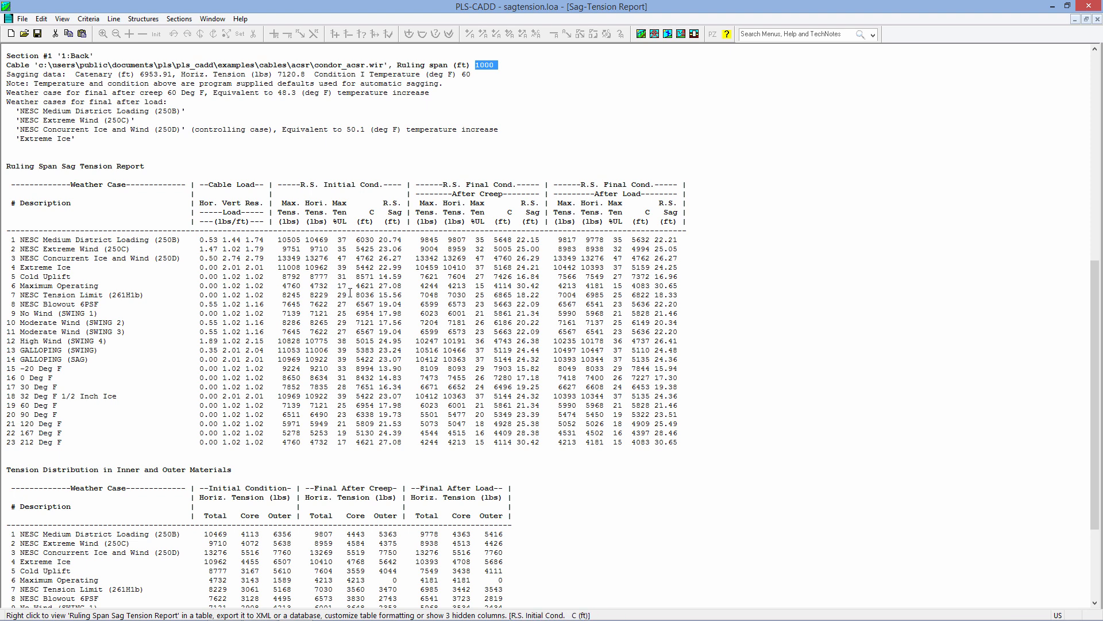
- View the Ruling Span Sag Tension Report as a table, then close it
right_click(270, 258)
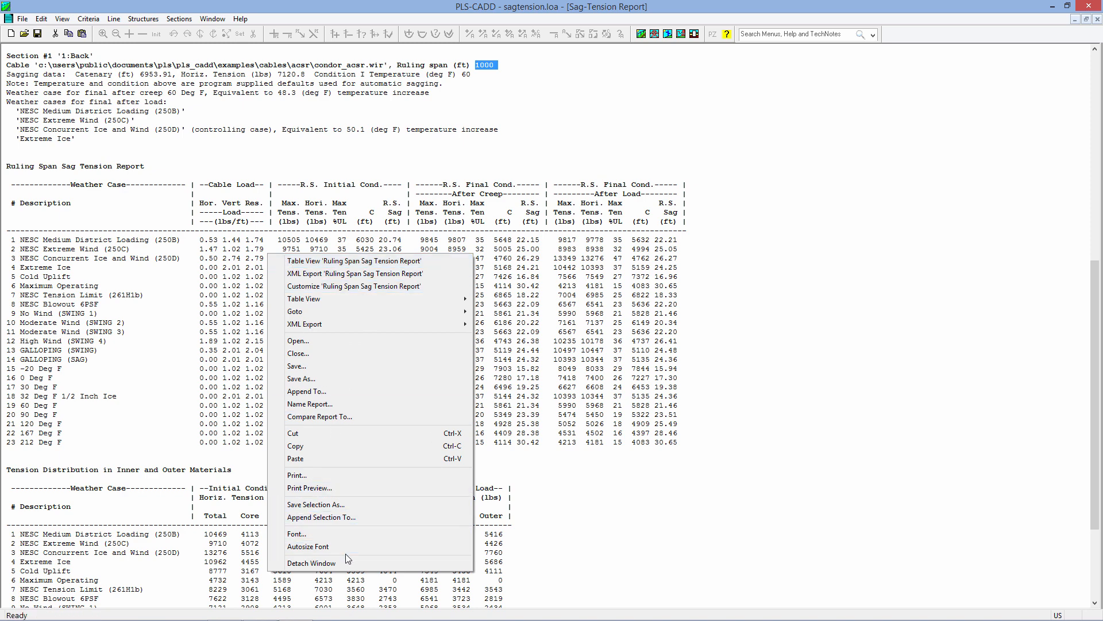
mouse_move(296, 311)
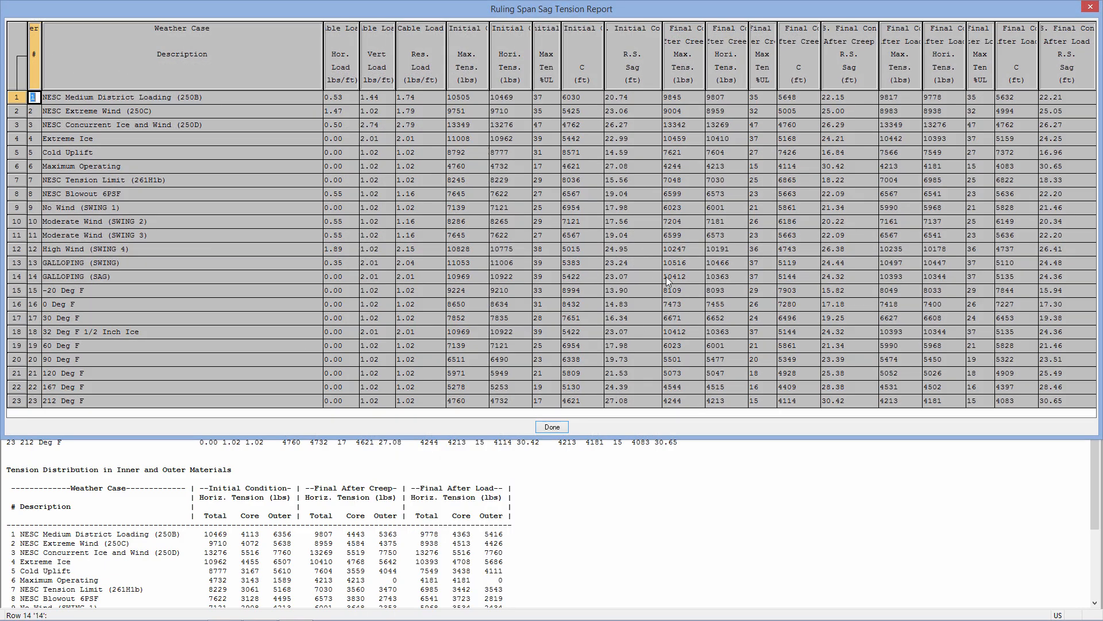
click(551, 426)
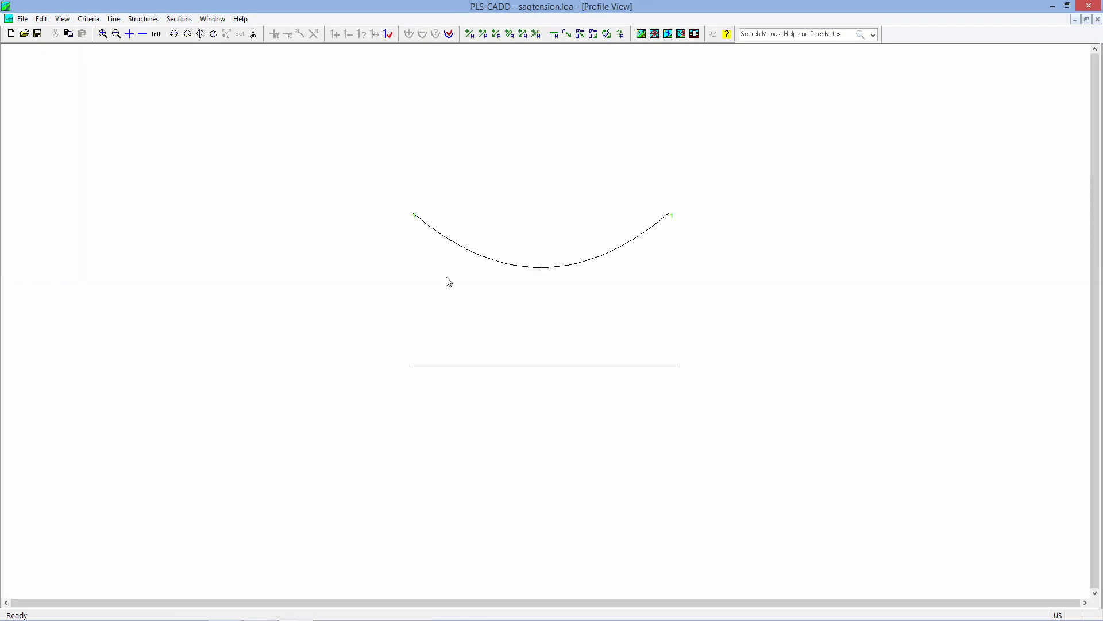
mouse_move(483, 282)
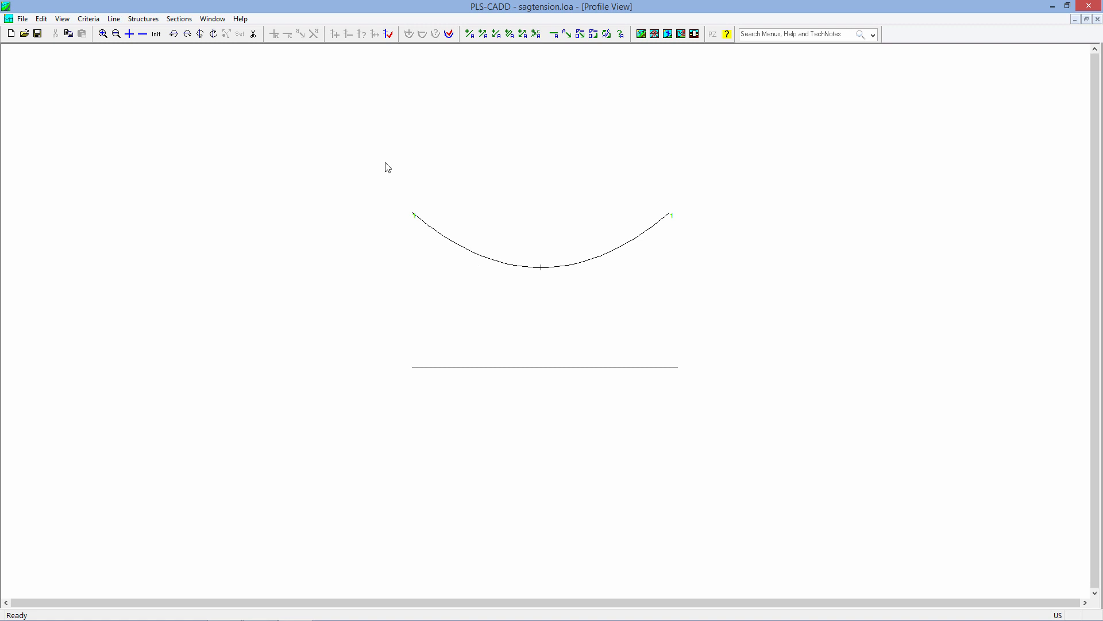
- Open the Criteria menu over the sagged Condor span profile
click(88, 18)
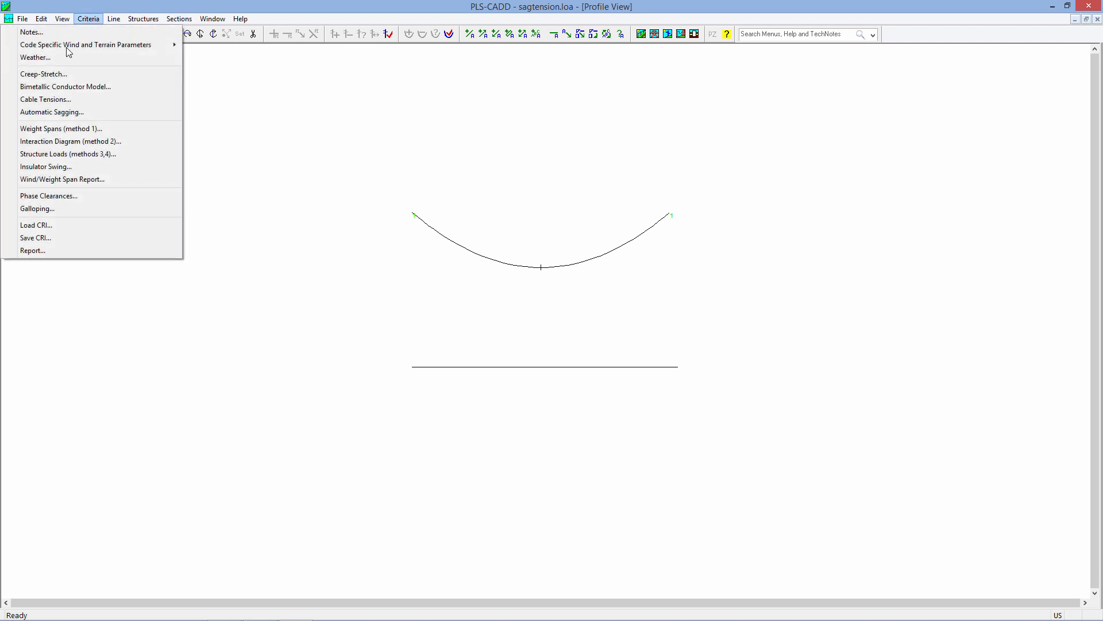
- In the weather cases table, set Extreme Wind velocity to 100 and start editing concurrent ice thickness
click(34, 57)
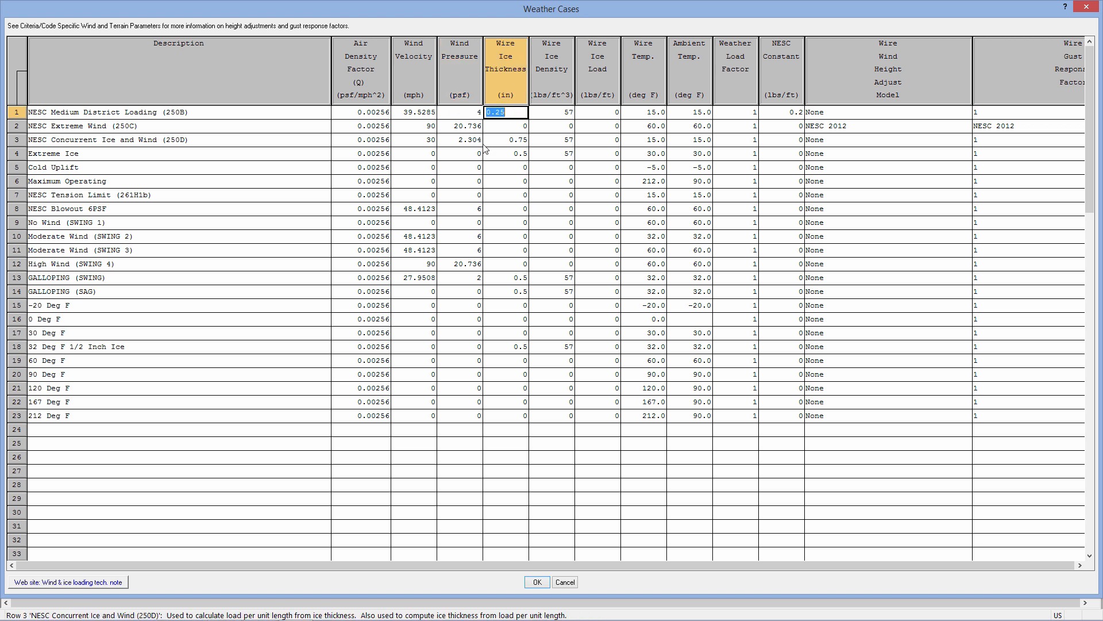
click(414, 126)
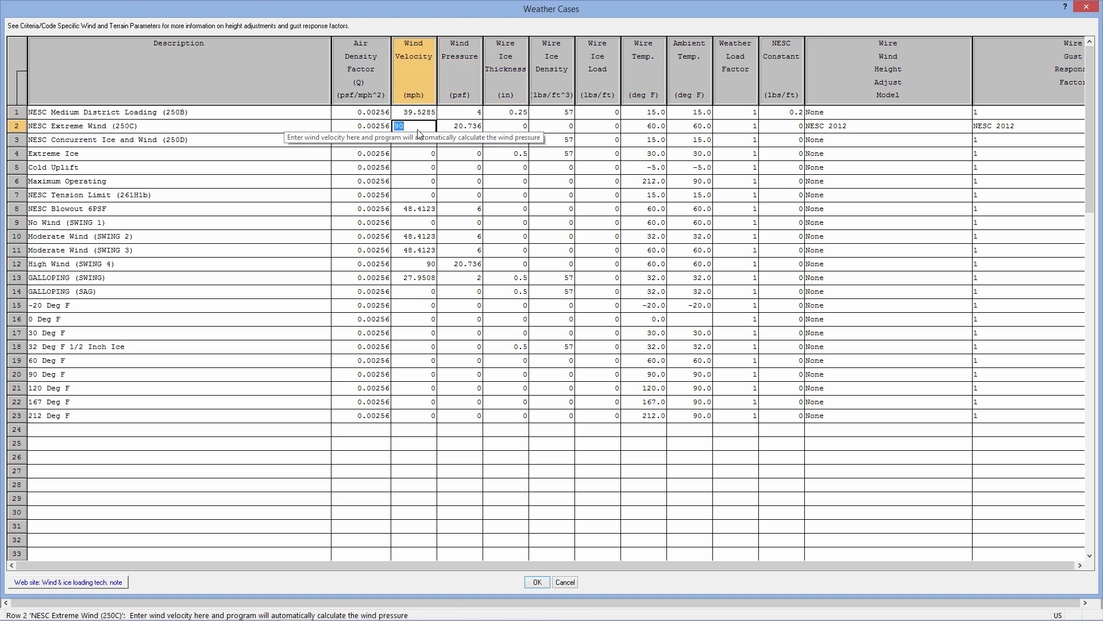
text(1)
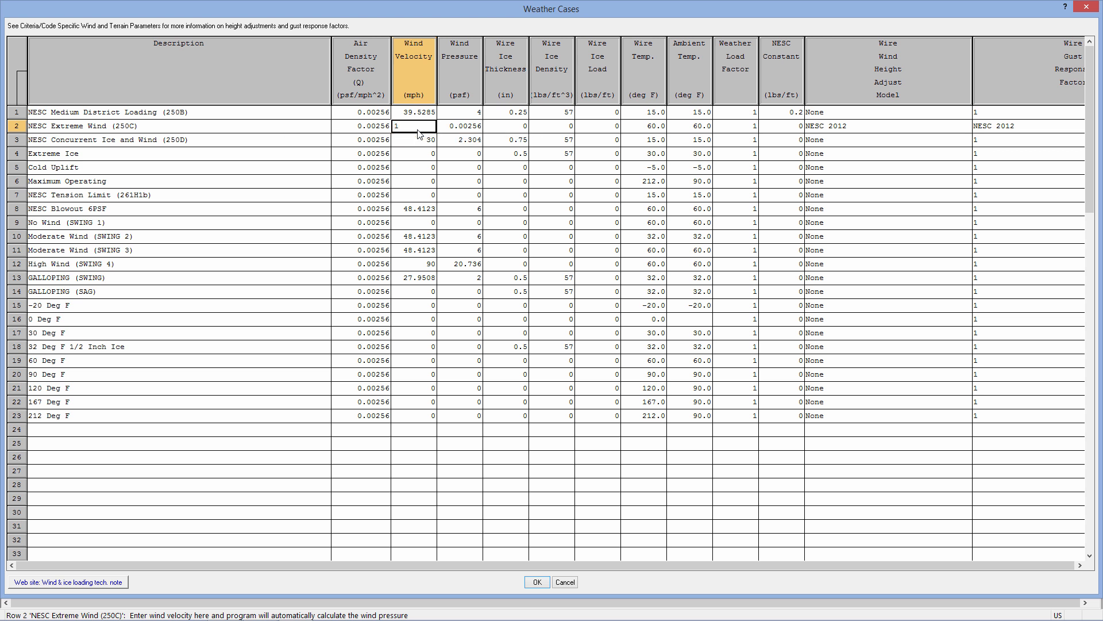
text(00)
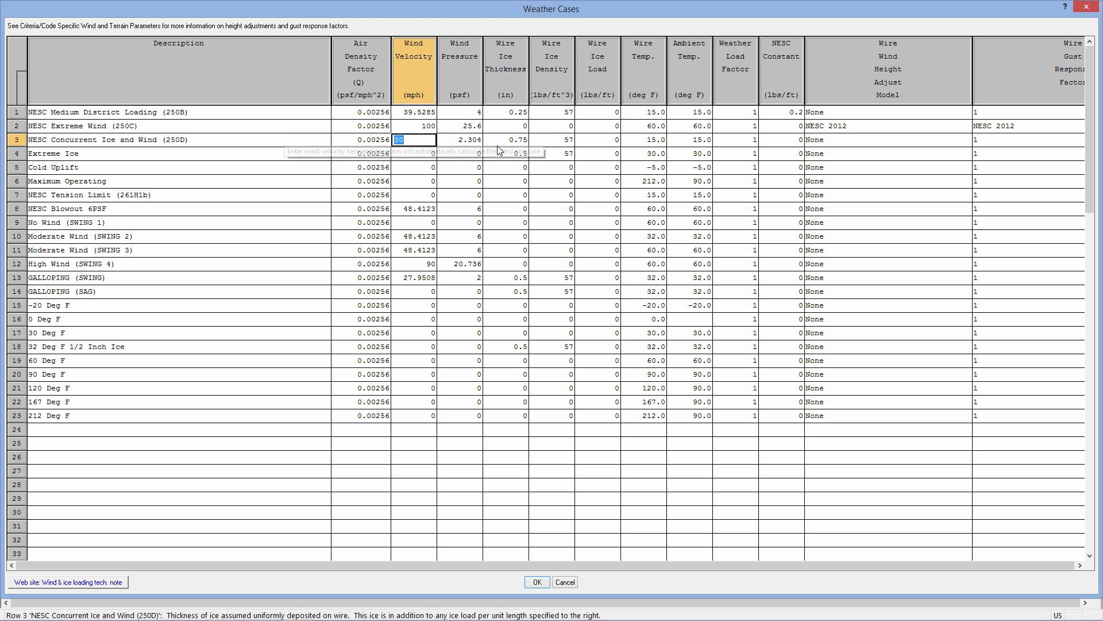
click(504, 139)
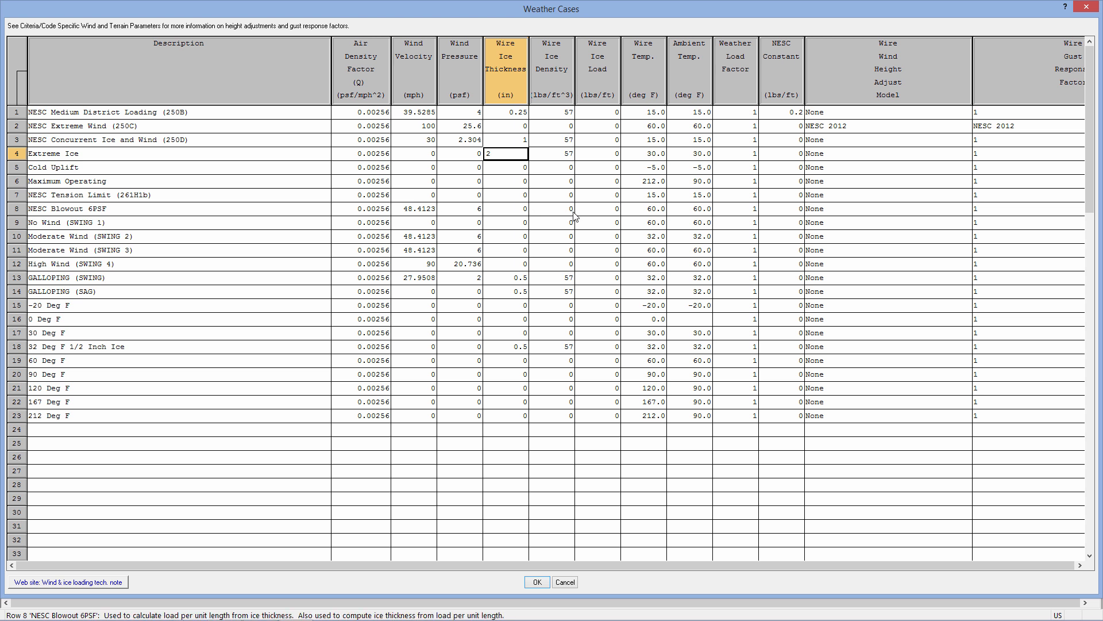
mouse_move(535, 191)
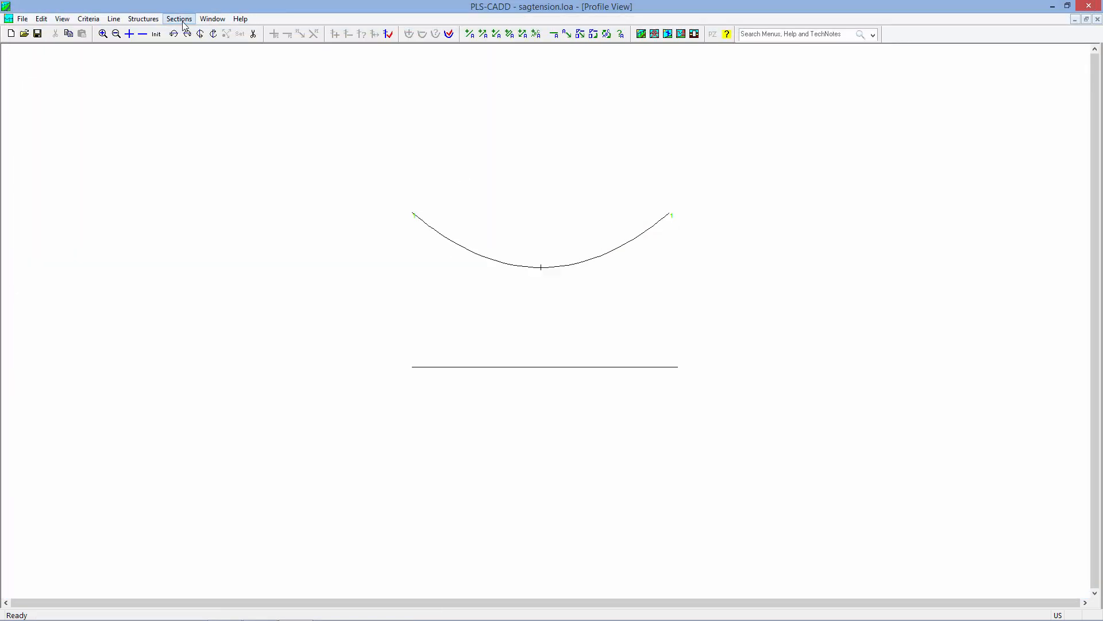
click(178, 18)
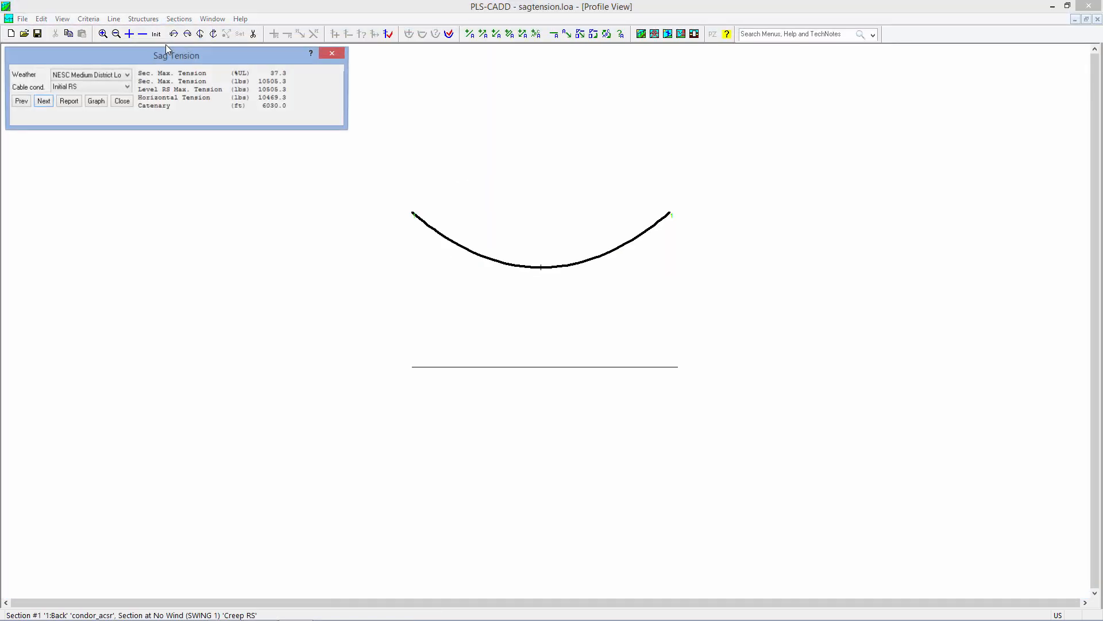
click(68, 101)
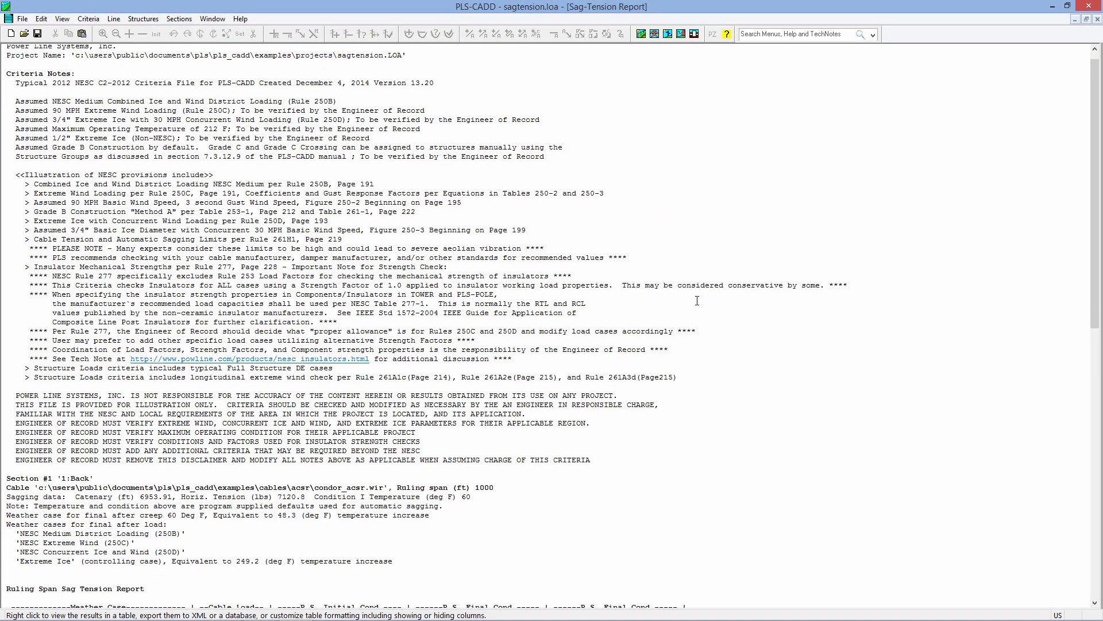
scroll(down, 3)
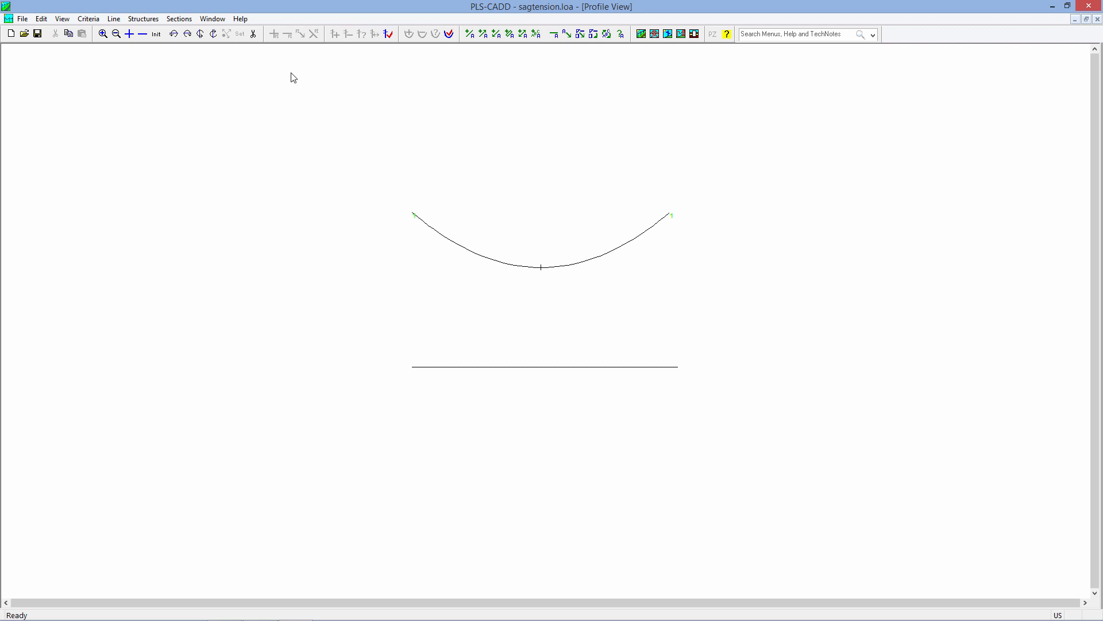
- Choose Criteria > Load CRI to open the Load Criteria File dialog
click(88, 18)
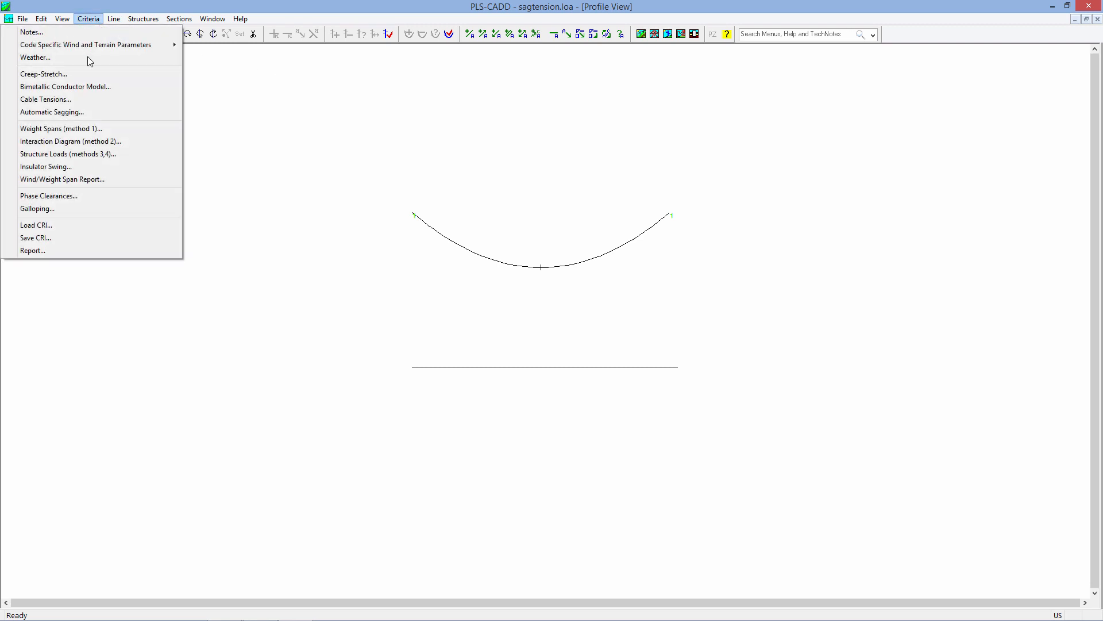
mouse_move(49, 225)
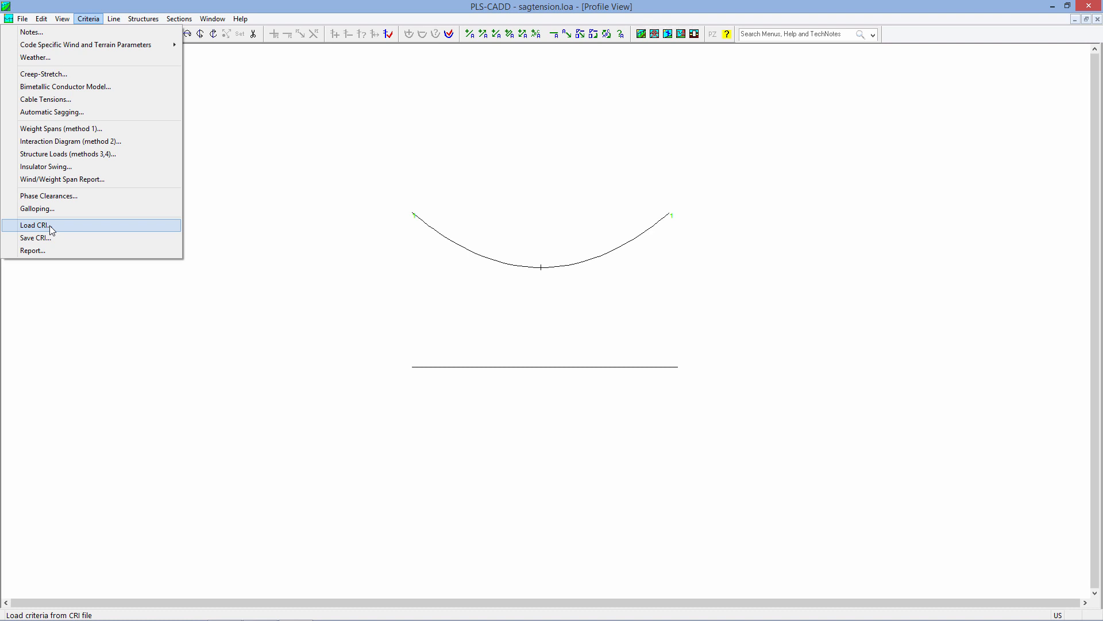
click(32, 225)
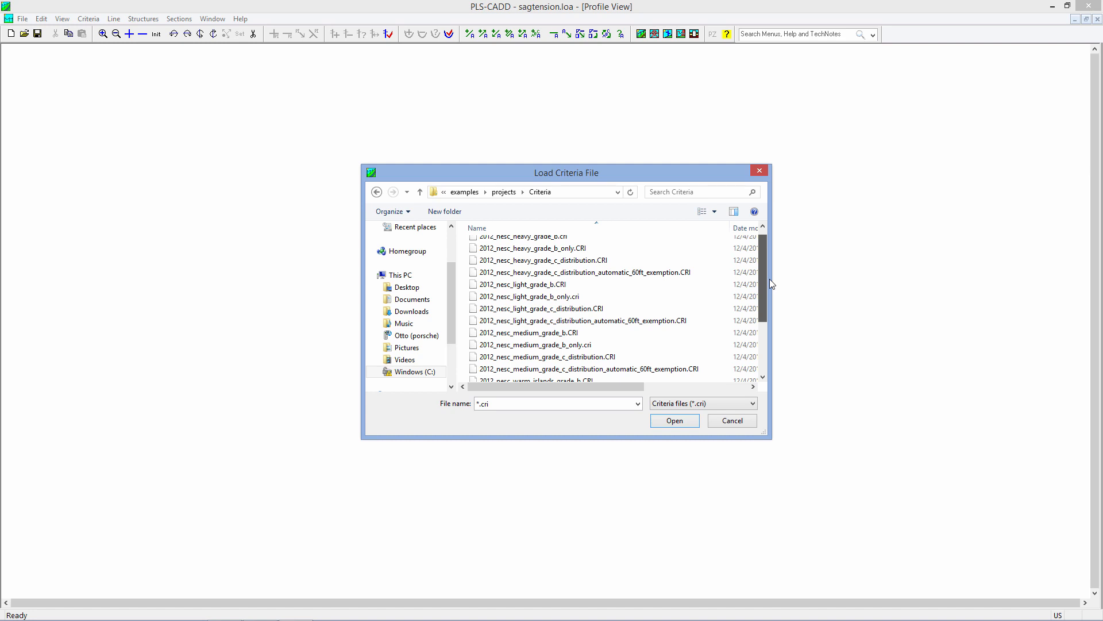
- Scroll the Criteria folder list and select 2012_nesc_medium_grade_c_distribution.CRI
scroll(down, 3)
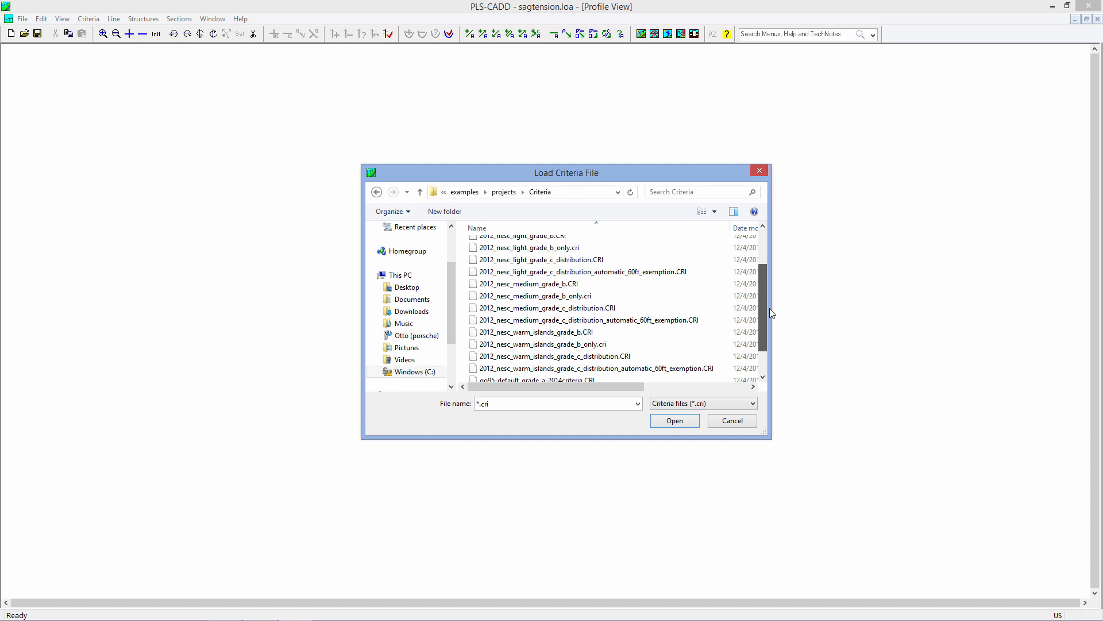
click(528, 283)
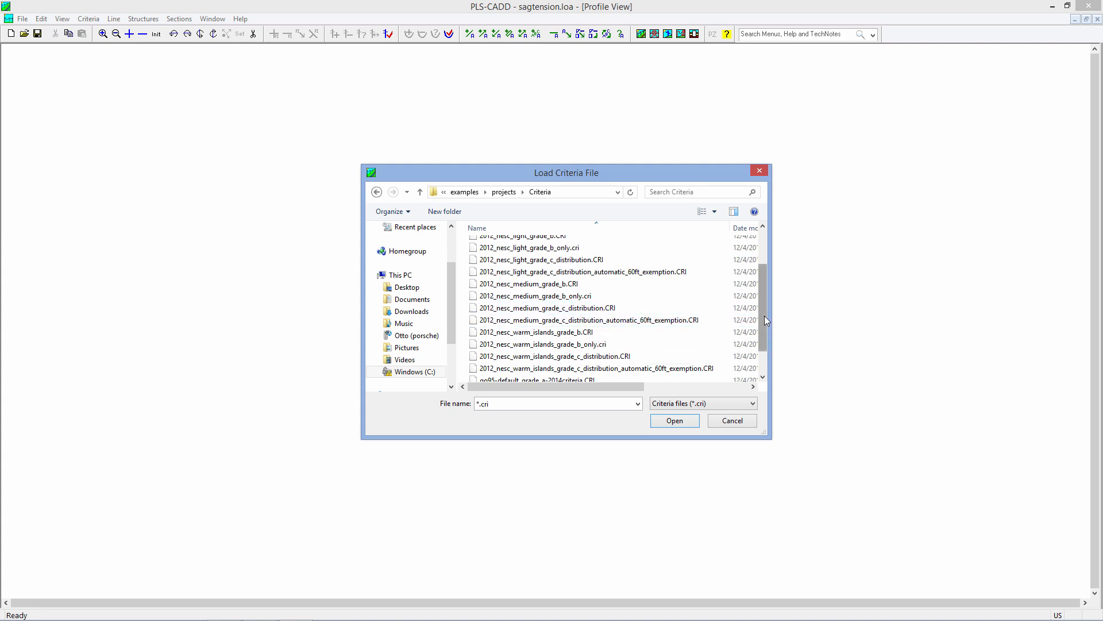
scroll(down, 3)
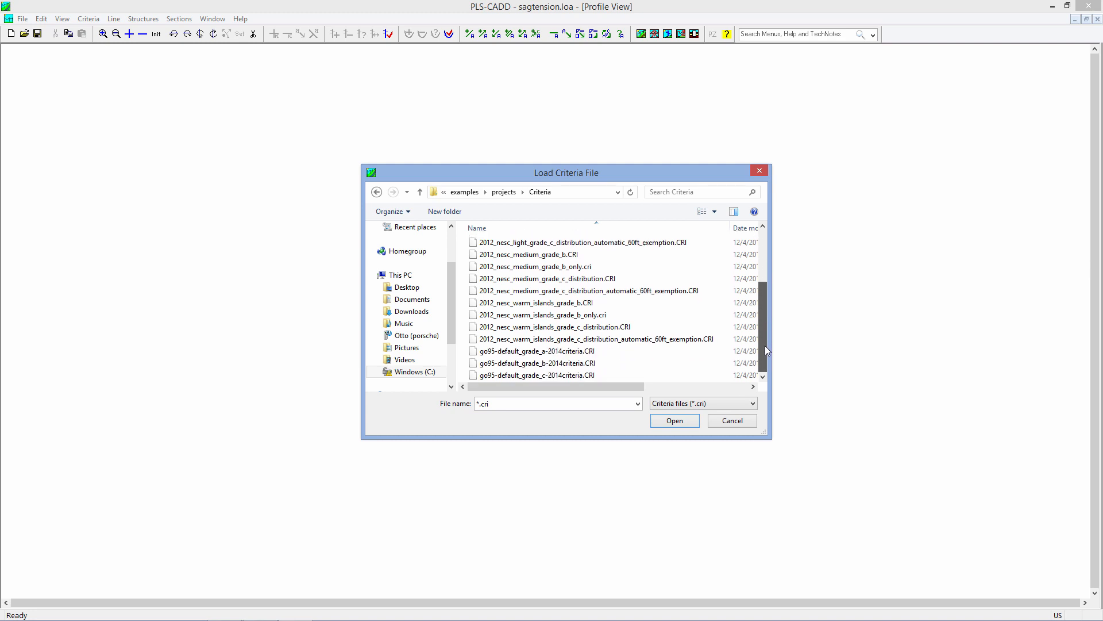
click(593, 339)
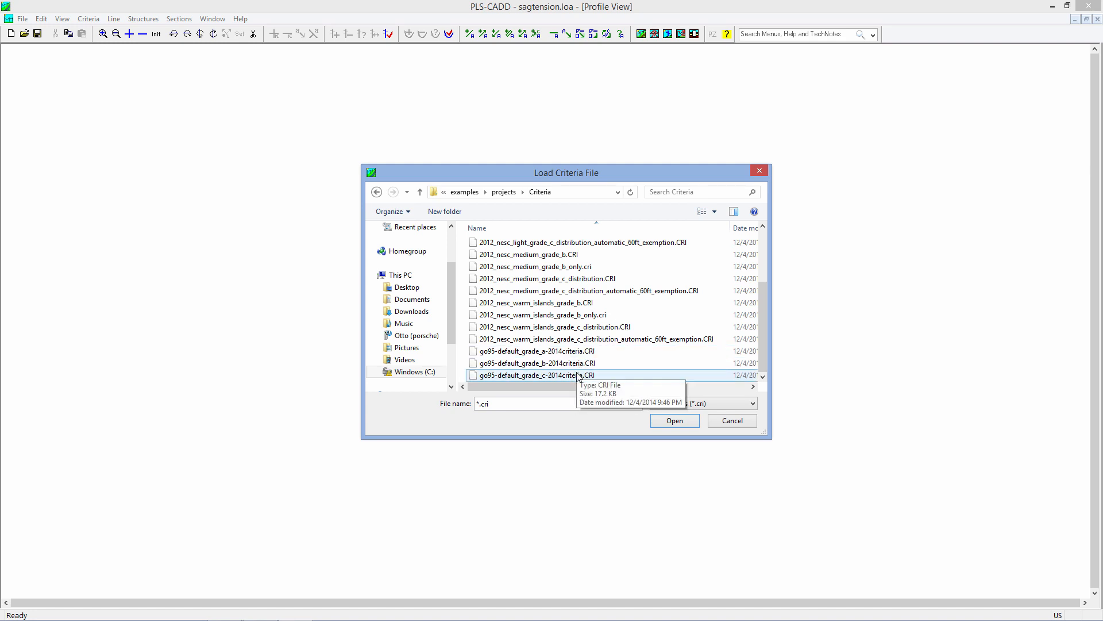
mouse_move(628, 350)
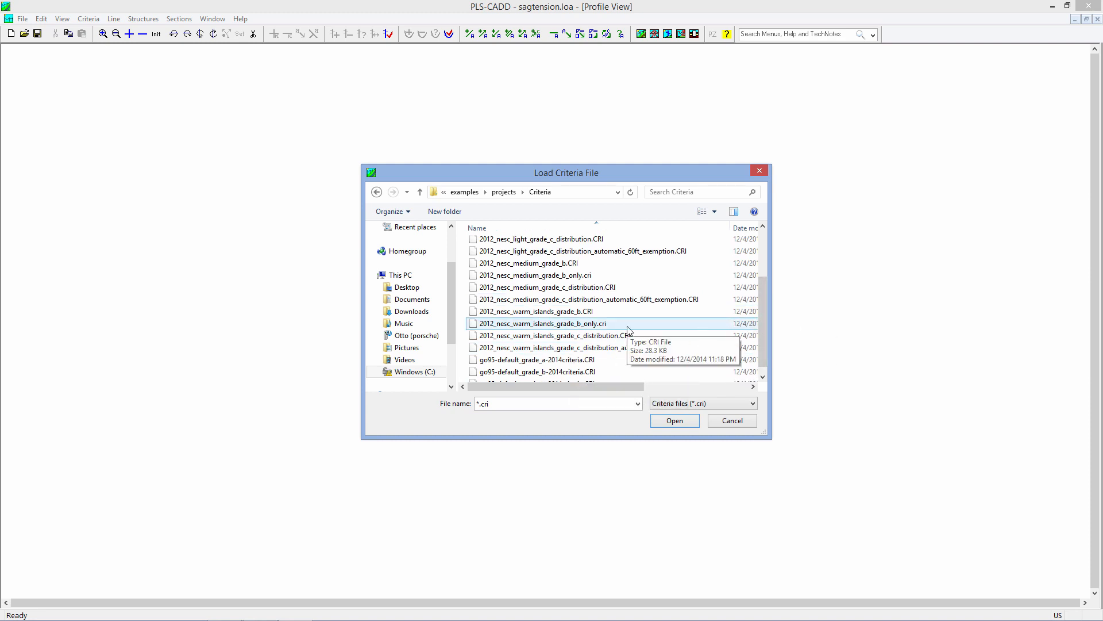
click(545, 287)
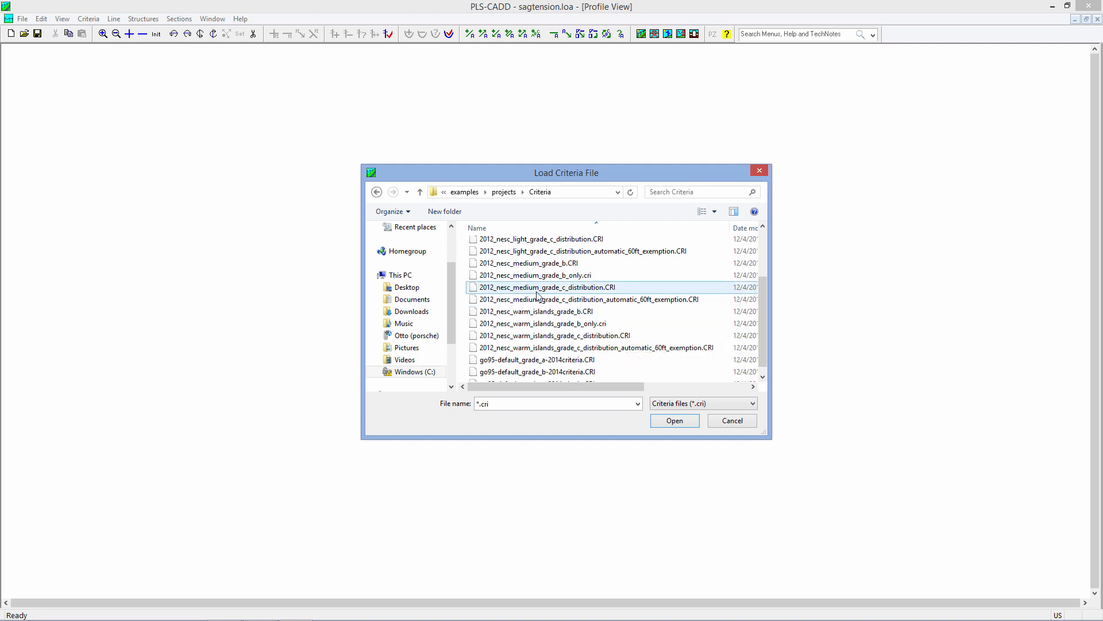
- Load the 2012 NESC medium grade C distribution criteria, answering the clearance voltage prompt and accepting its weather cases
click(673, 420)
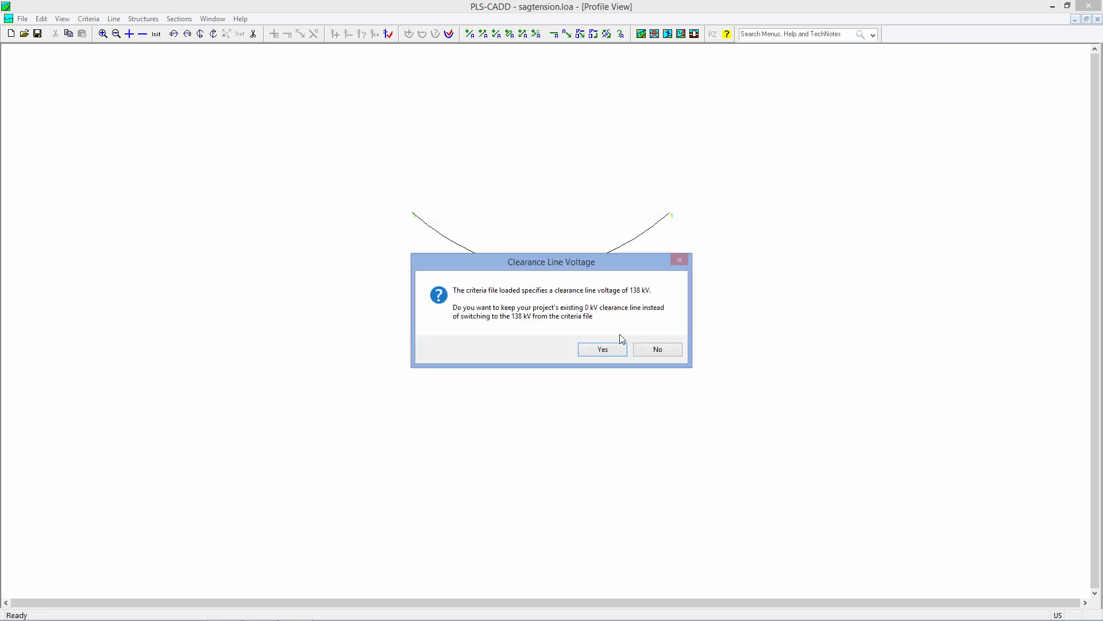
click(601, 349)
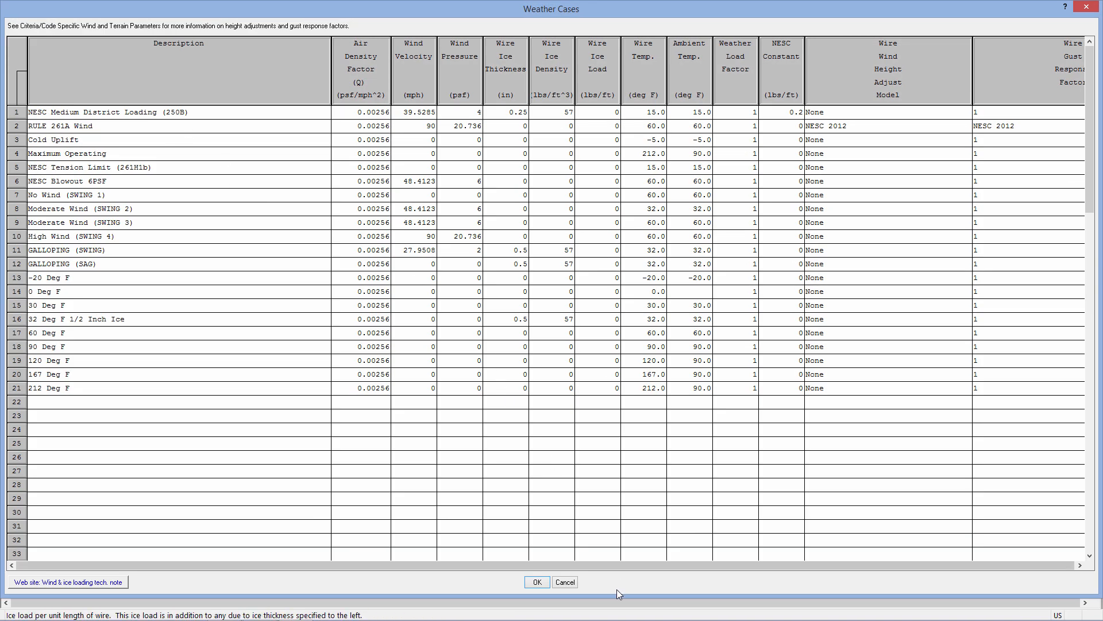
click(537, 581)
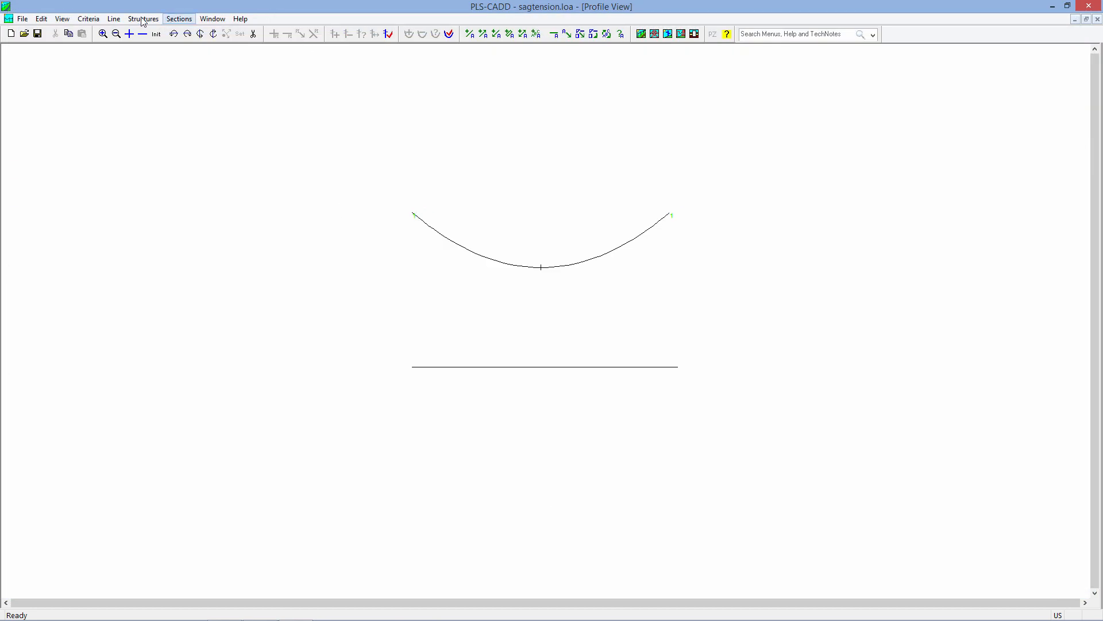
- Show the span's sag-tension results and report them for all weather cases
click(179, 18)
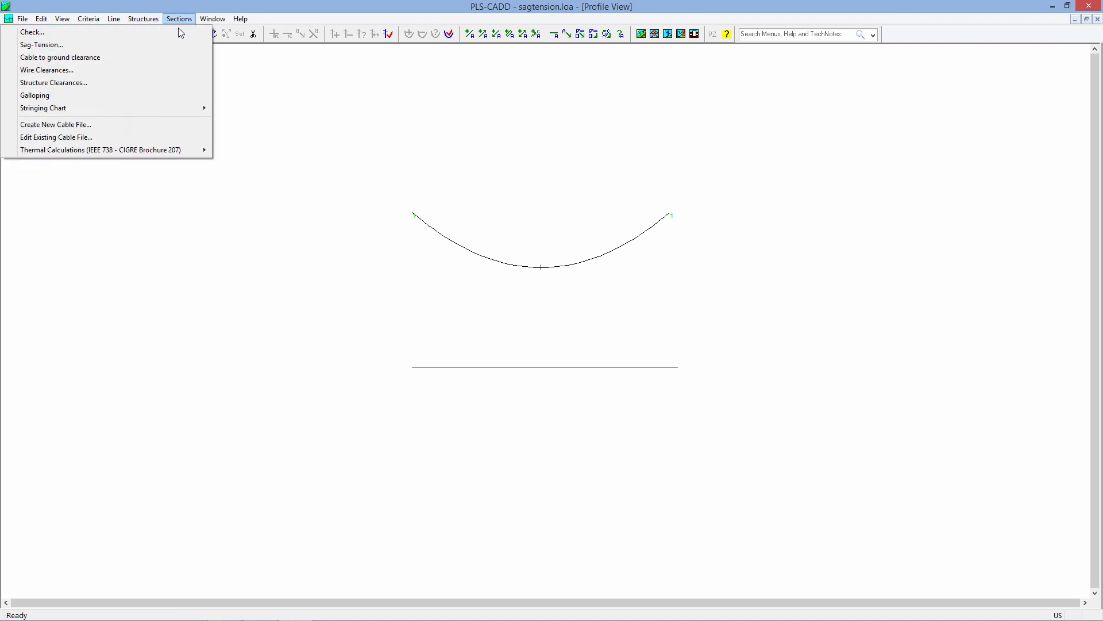
click(41, 44)
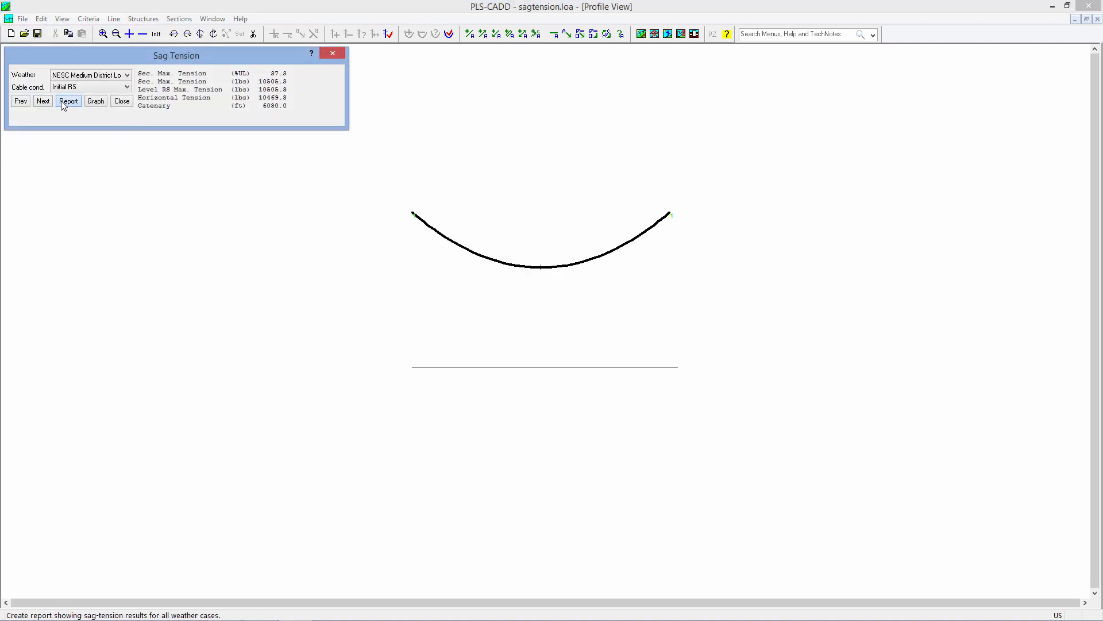
click(69, 101)
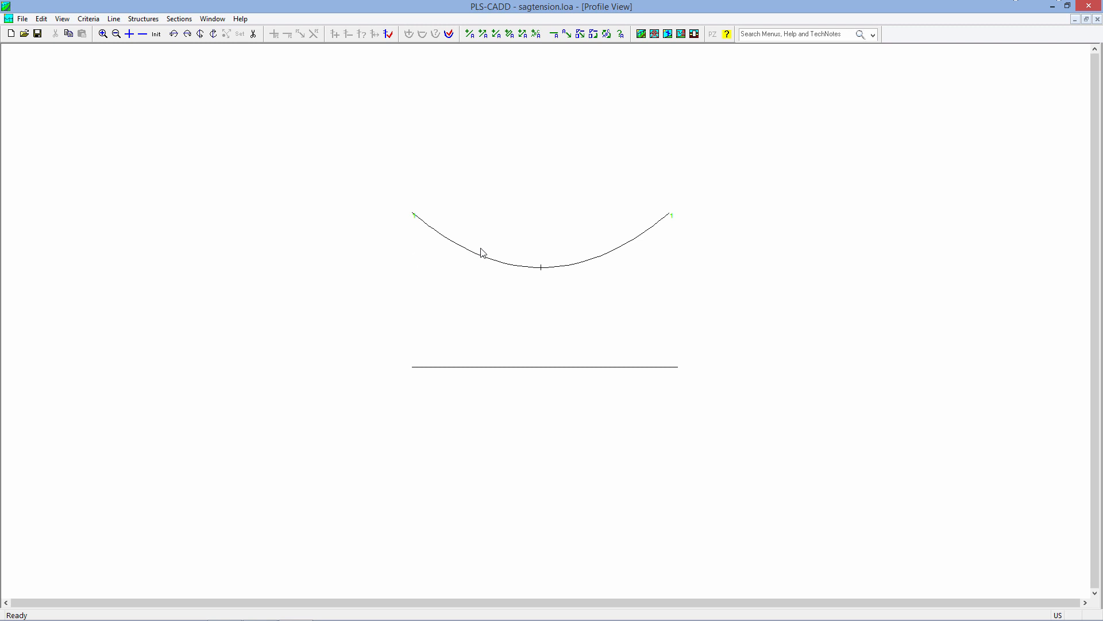
- Mark the cable-to-ground clearance line below the span on the profile
click(179, 18)
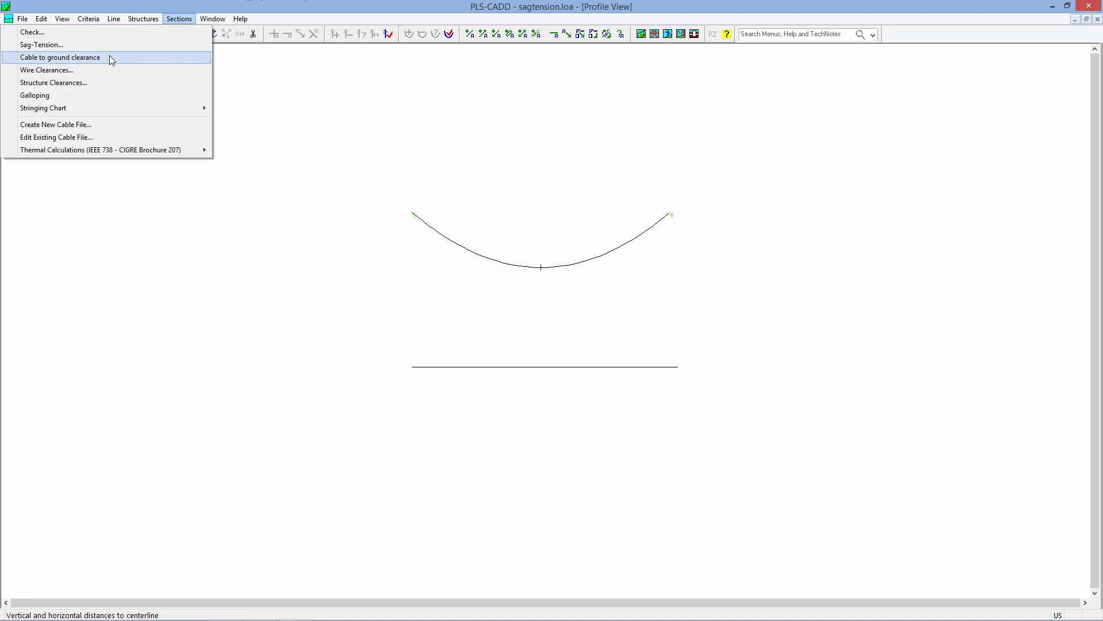
click(60, 57)
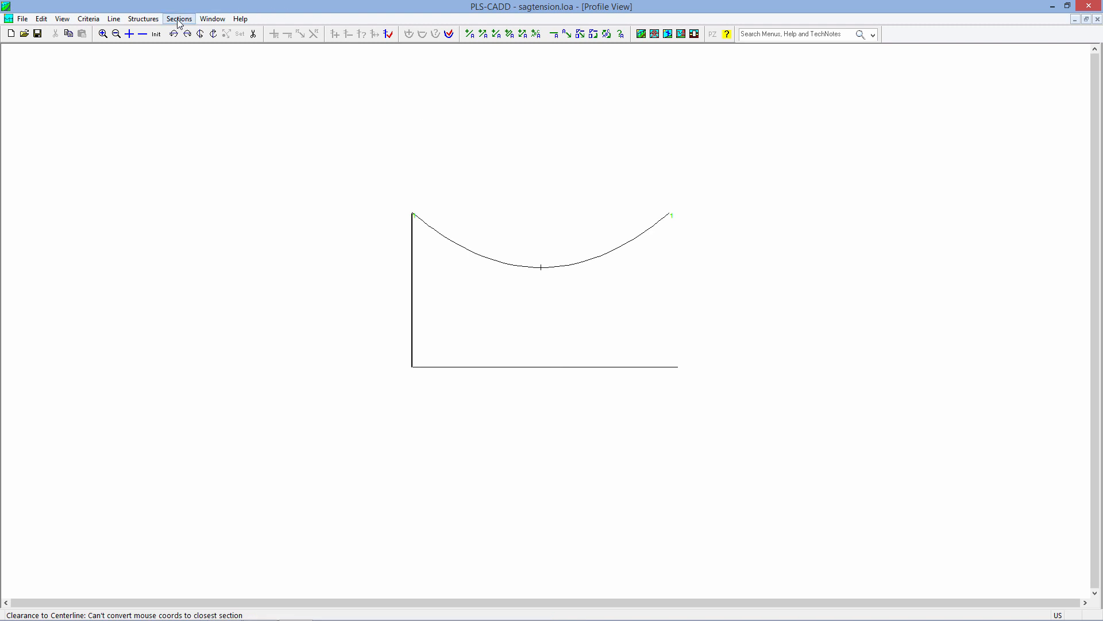
click(179, 19)
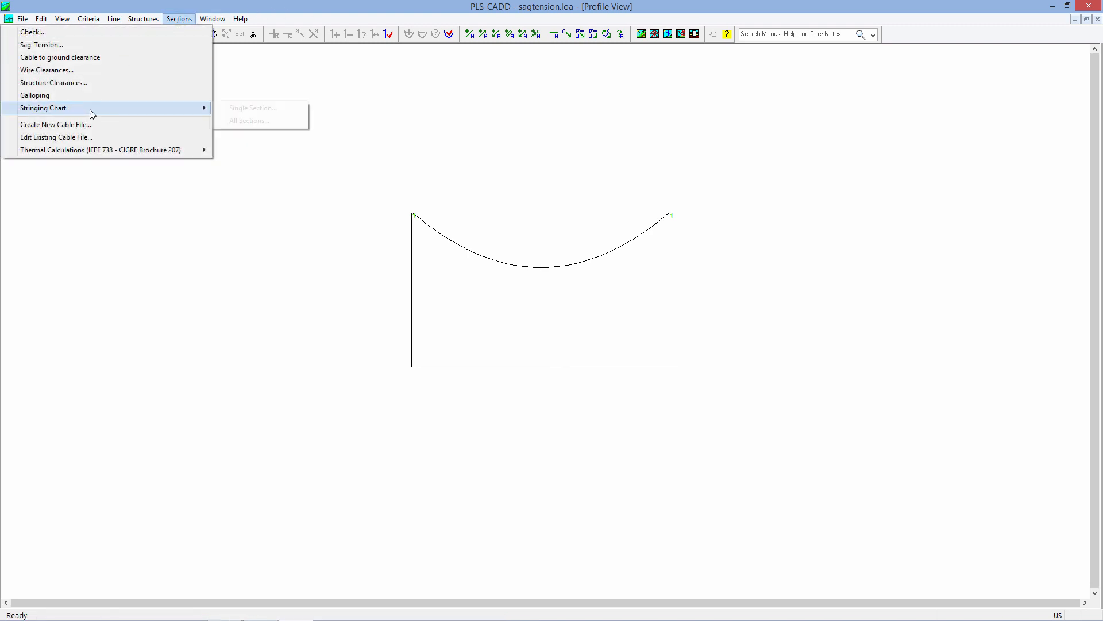
- Generate a single-section stringing chart for 1:Back covering sags, wave times and tensions at 30–70 °F
click(252, 108)
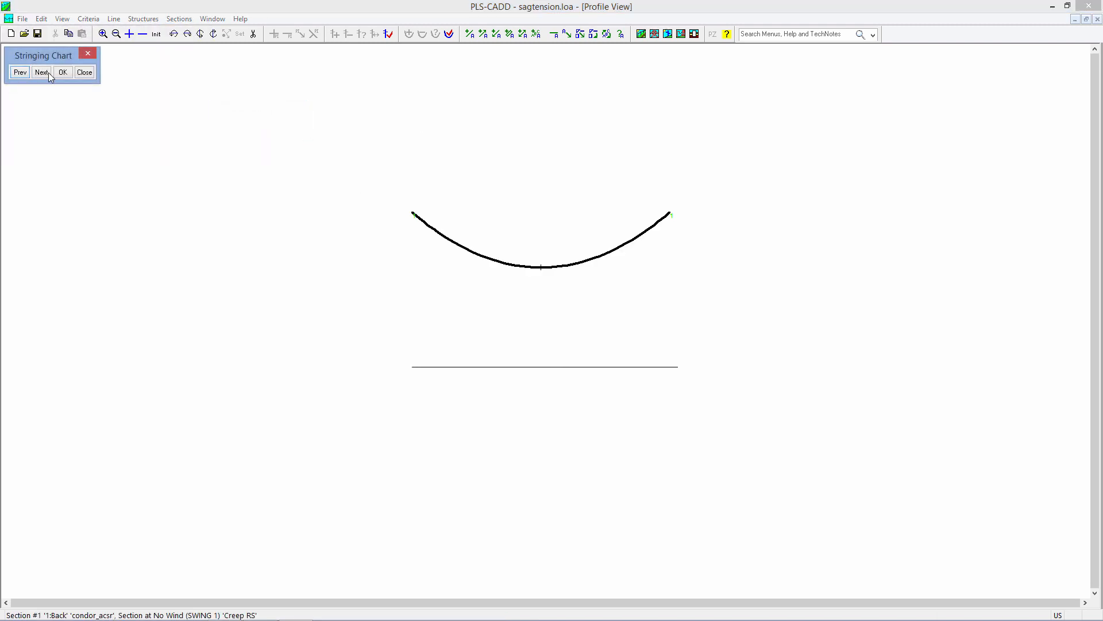
click(41, 72)
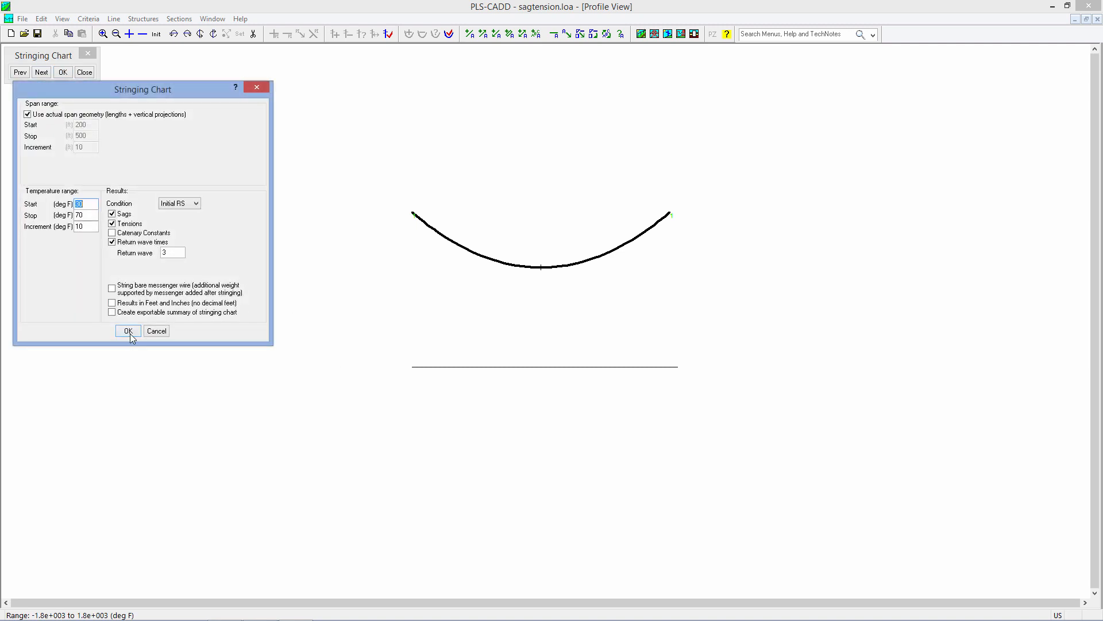
click(128, 331)
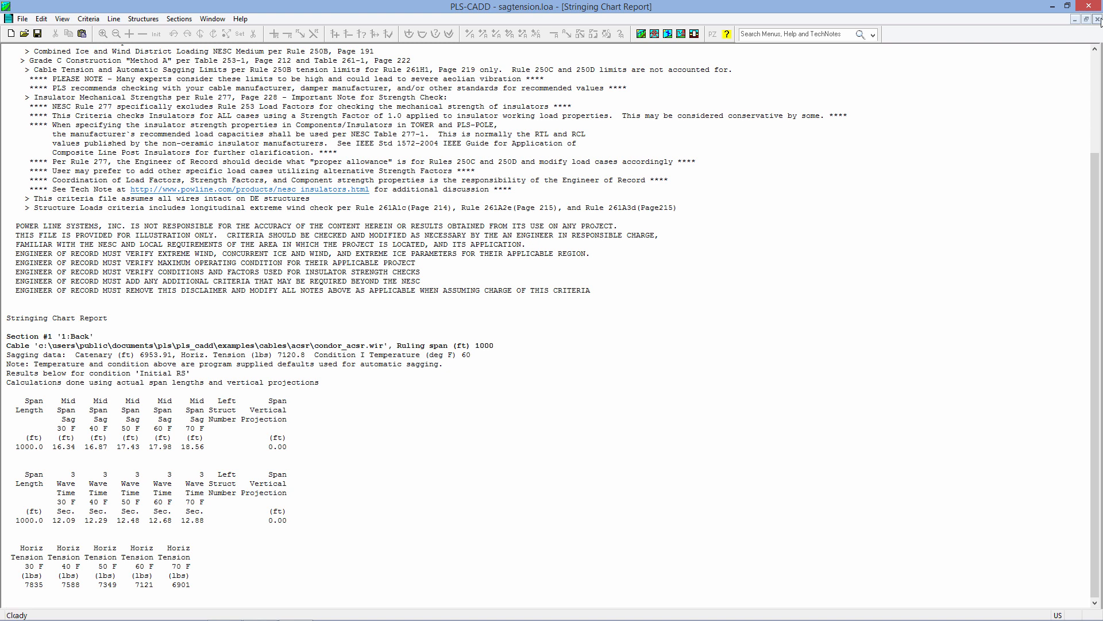
- Return to the span profile view and bring up the Line commands
click(179, 19)
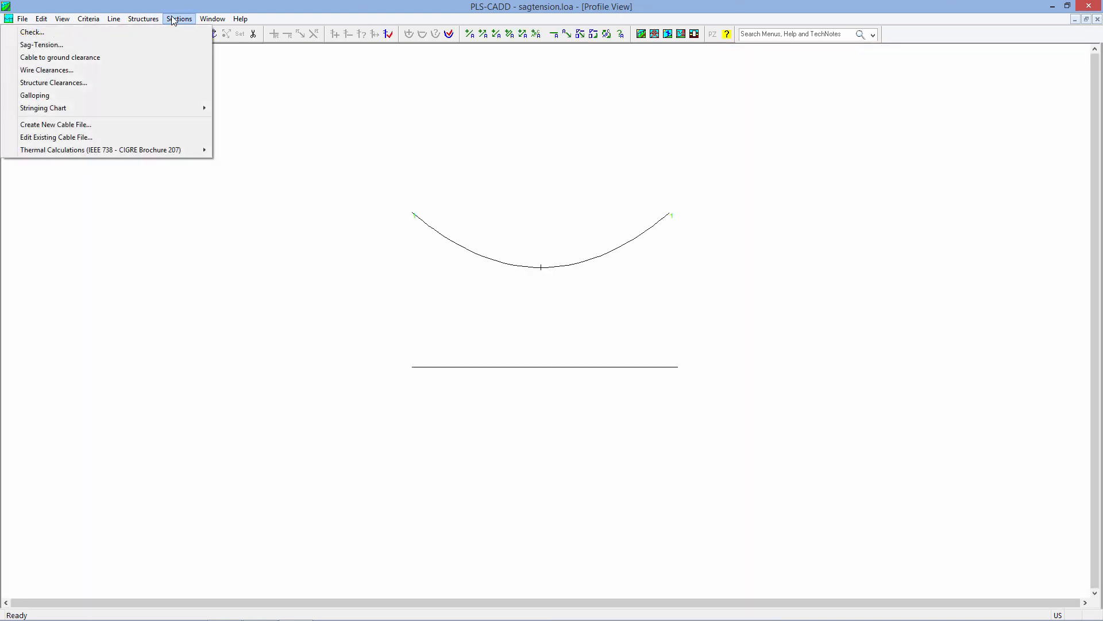
mouse_move(34, 95)
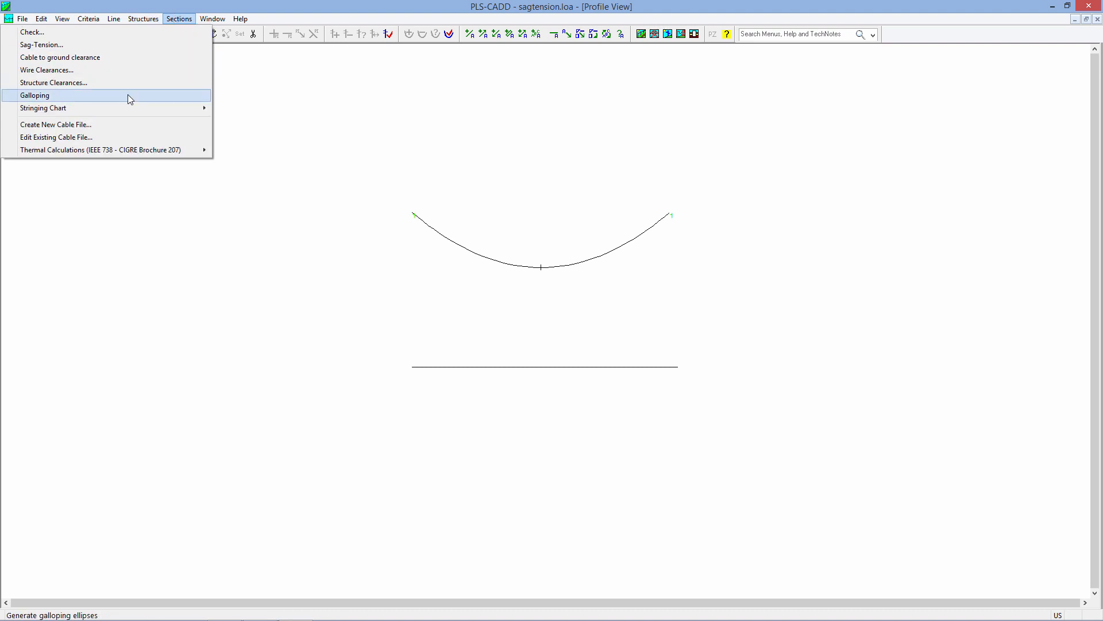
click(113, 19)
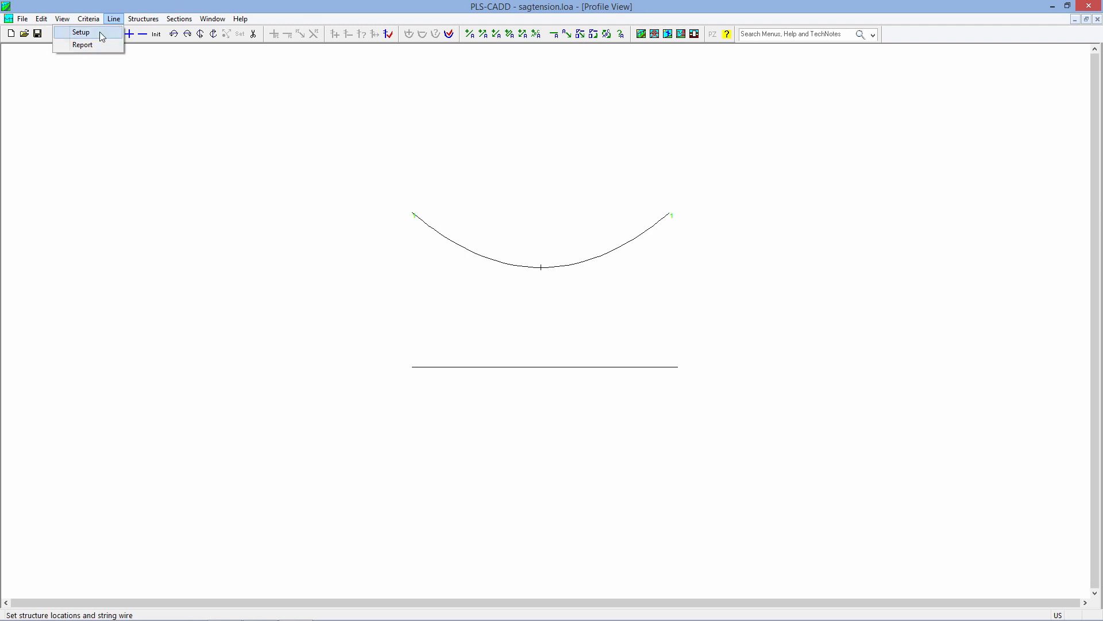
- Rename wire 1 'Transmission' and add wire 2 'Distribution' at Orig. Z 45 ft with a 1000 ft span
click(81, 31)
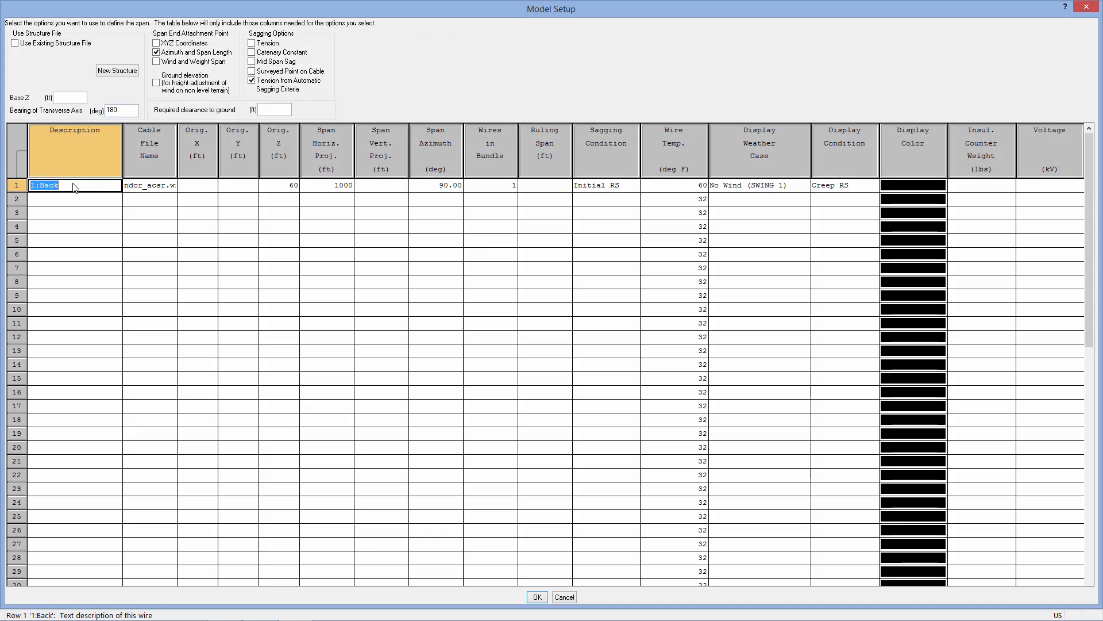
text(Transmission)
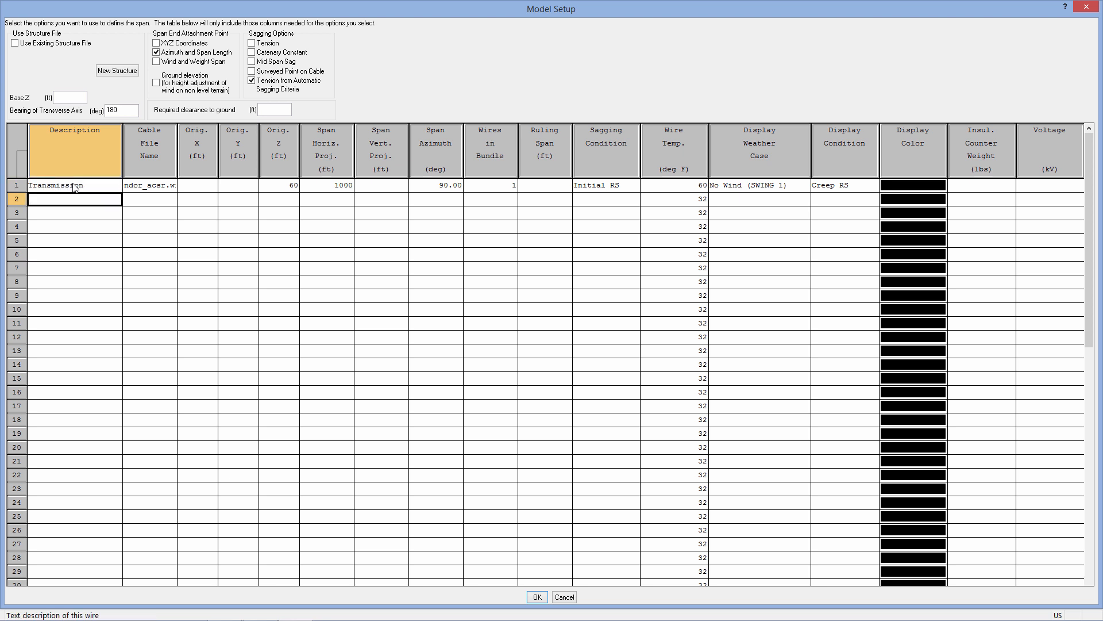
text(Distribution)
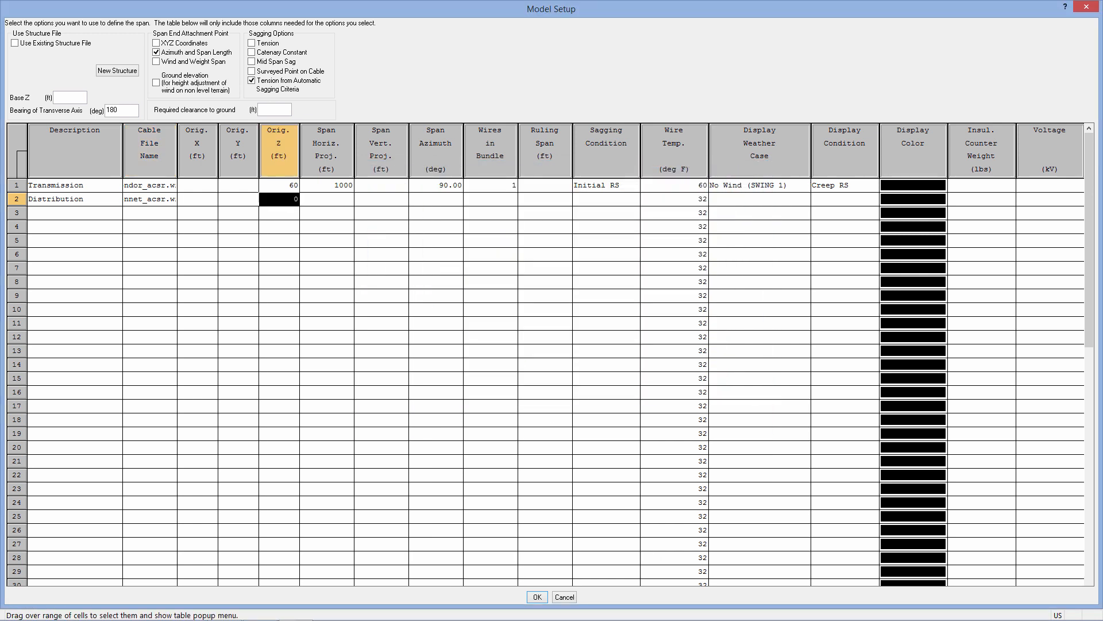
text(45)
click(327, 198)
text(1000)
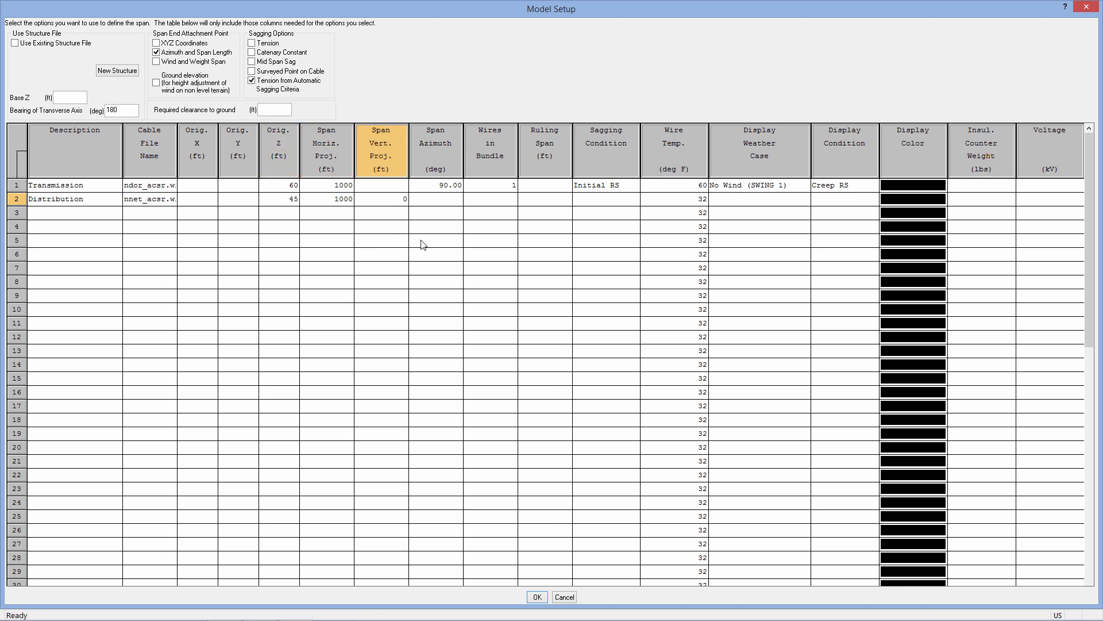
click(490, 199)
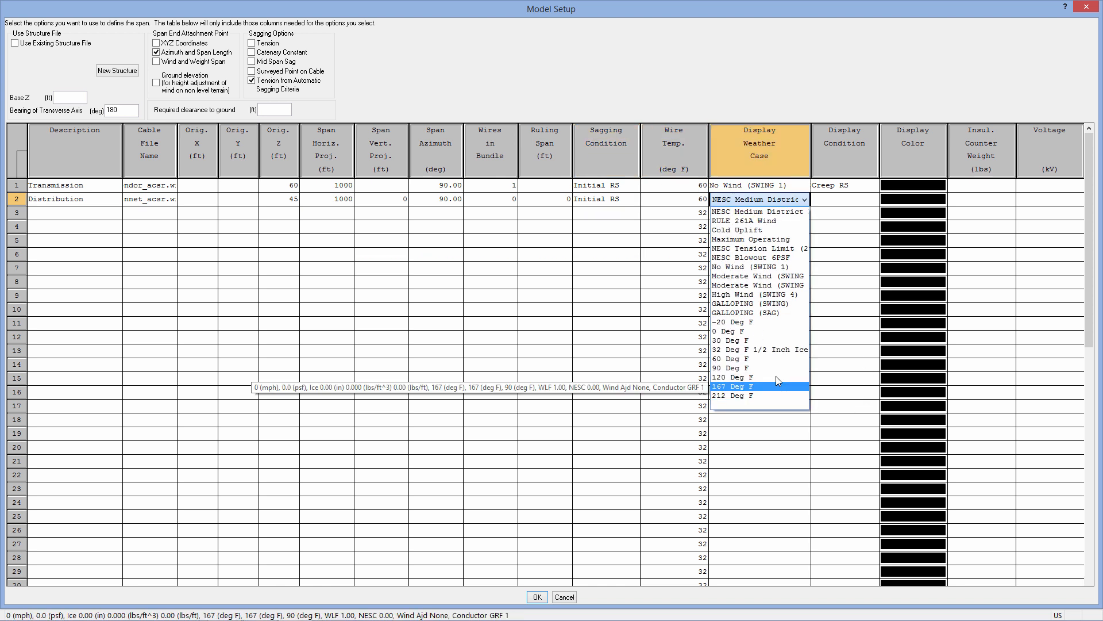
- Set the Distribution wire to 60 °F weather and Initial RS condition, drawn blue
click(734, 358)
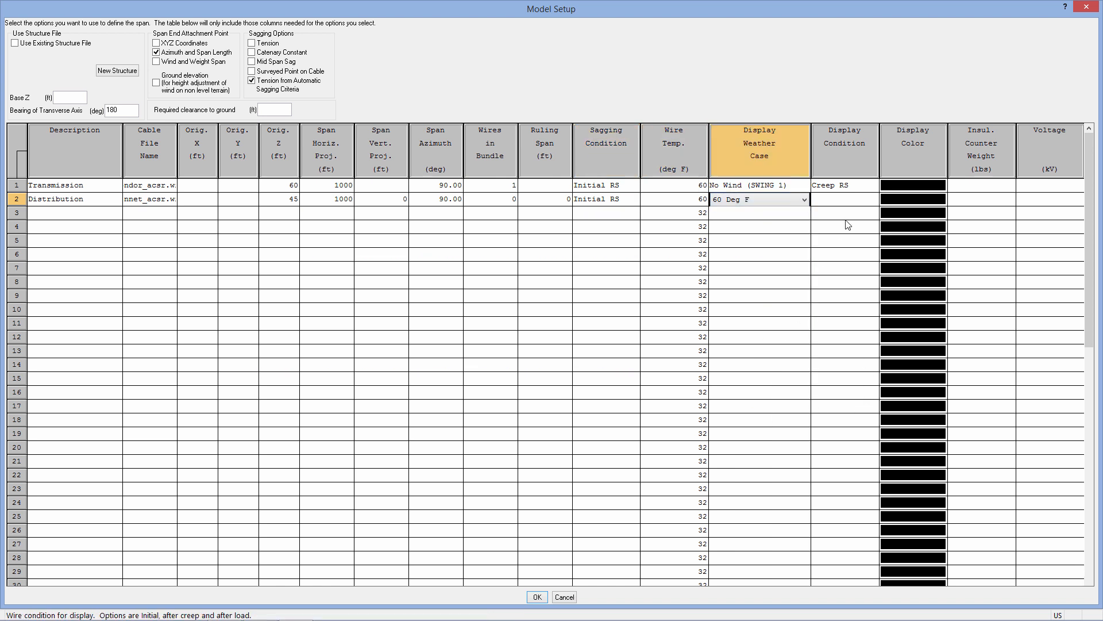
click(872, 200)
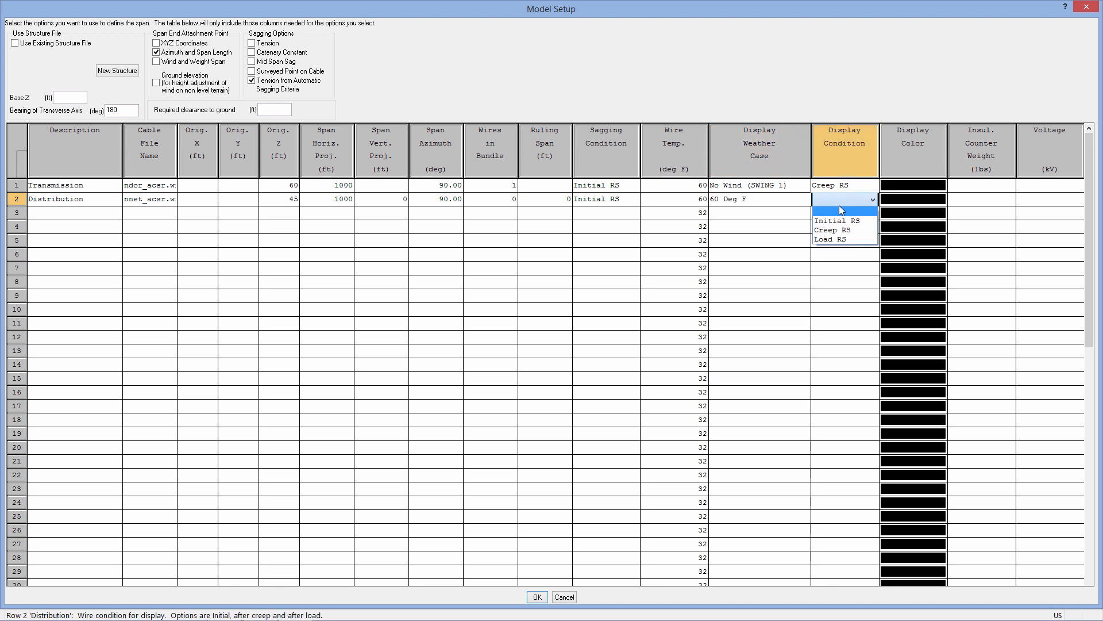
click(834, 220)
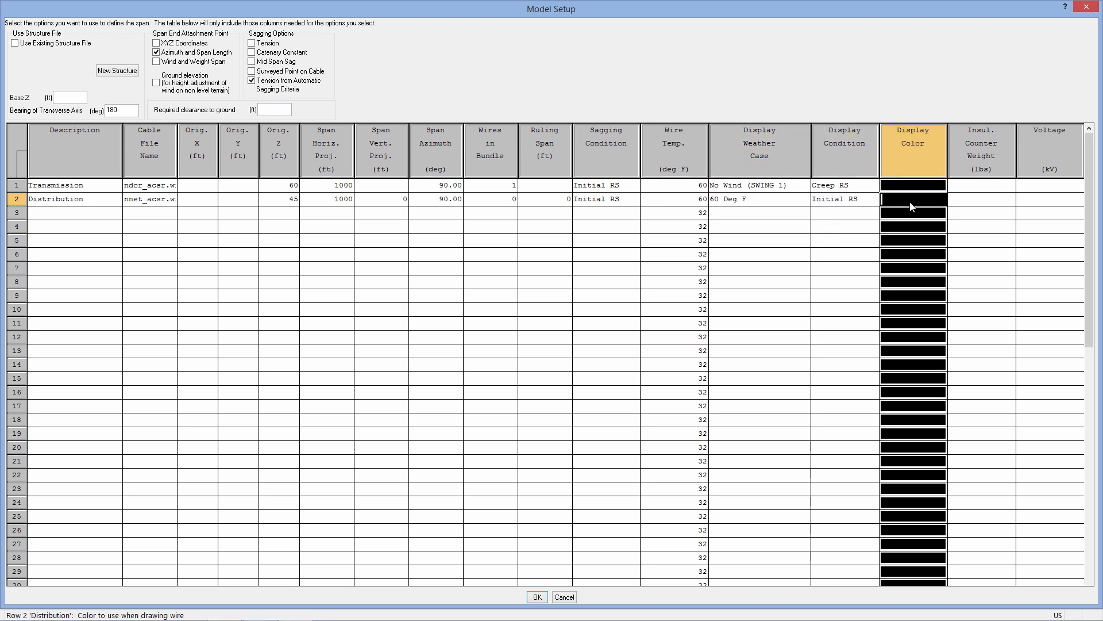
click(912, 198)
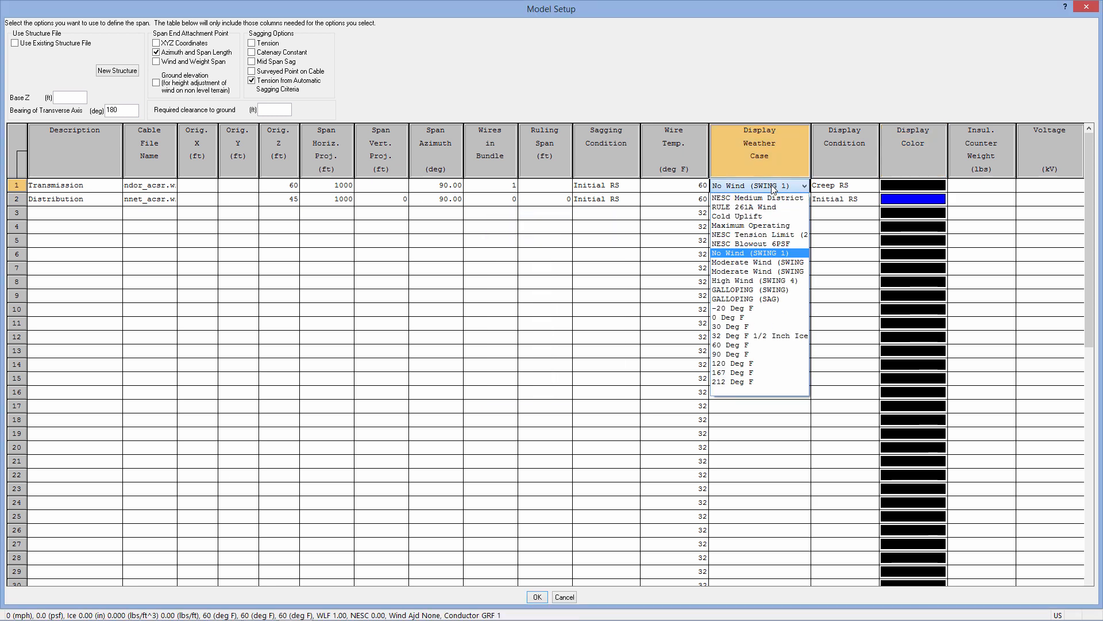
mouse_move(760, 226)
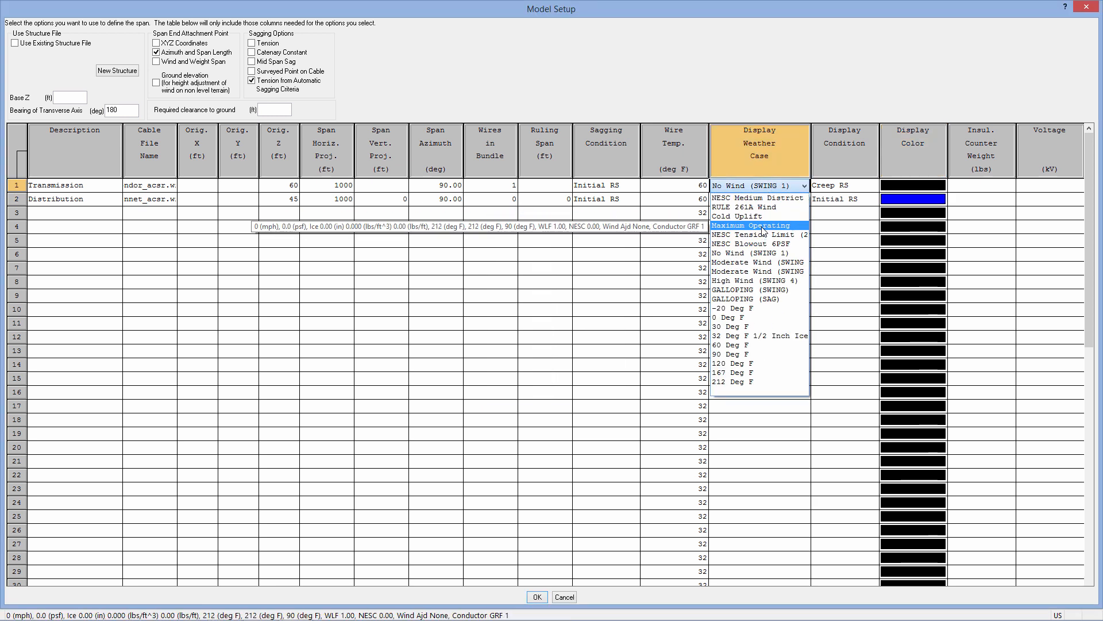
- Draw the Transmission wire red at Maximum Operating, fix wires in bundle, and apply the model setup
click(748, 225)
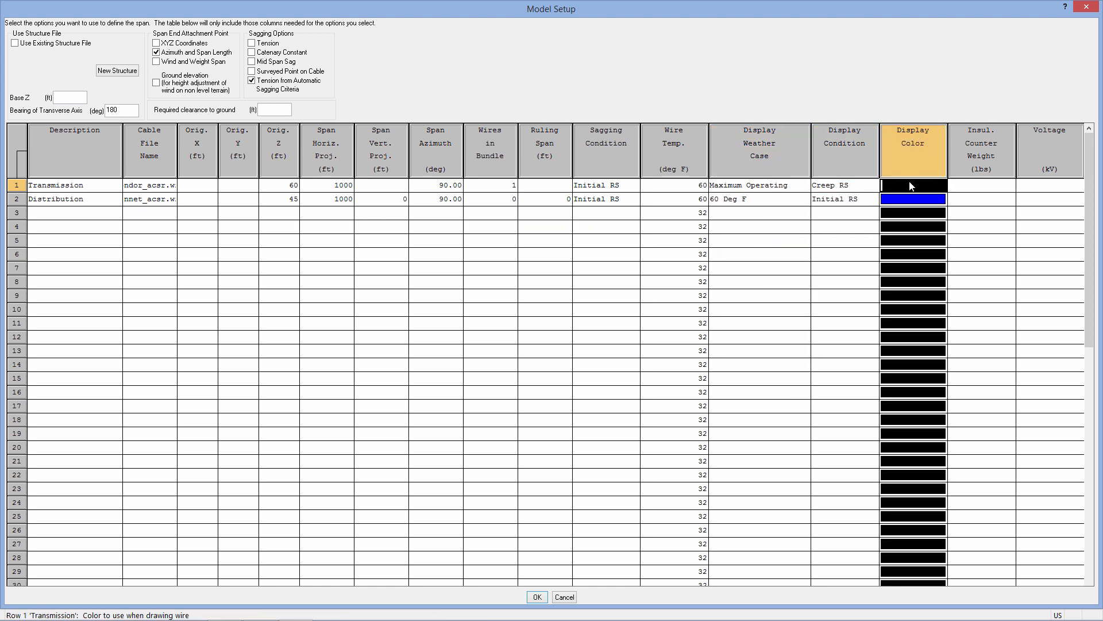
click(912, 184)
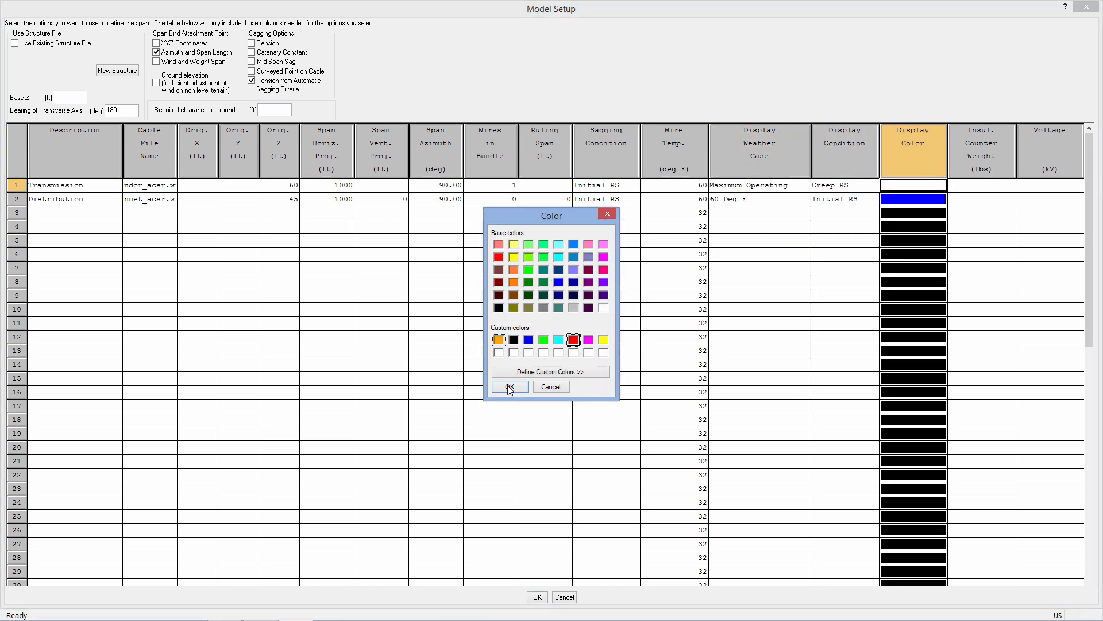
click(509, 386)
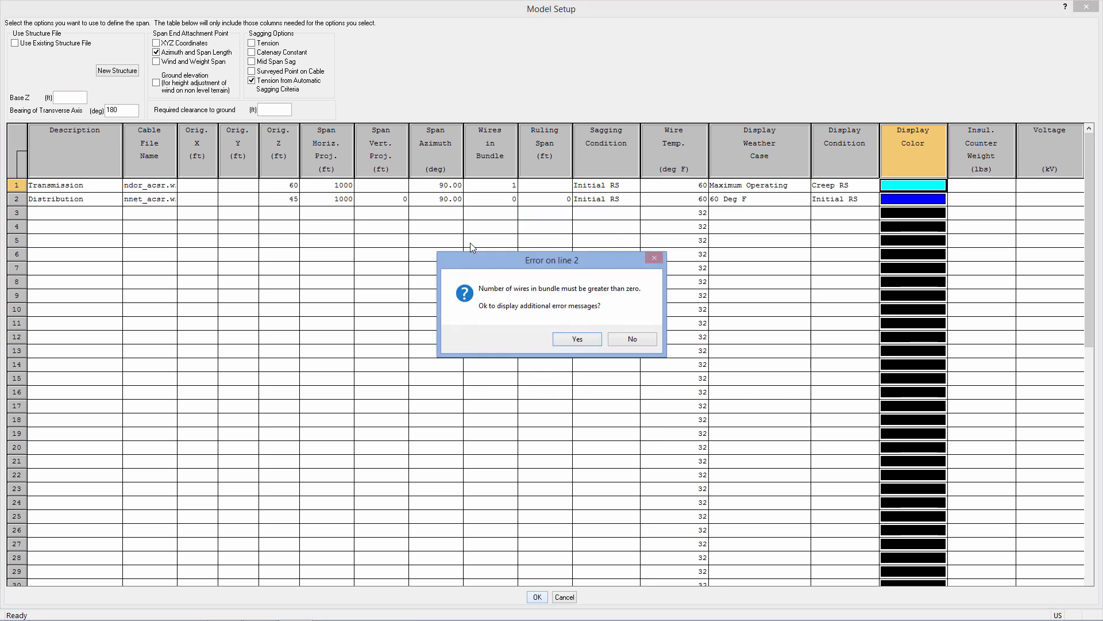
right_click(491, 198)
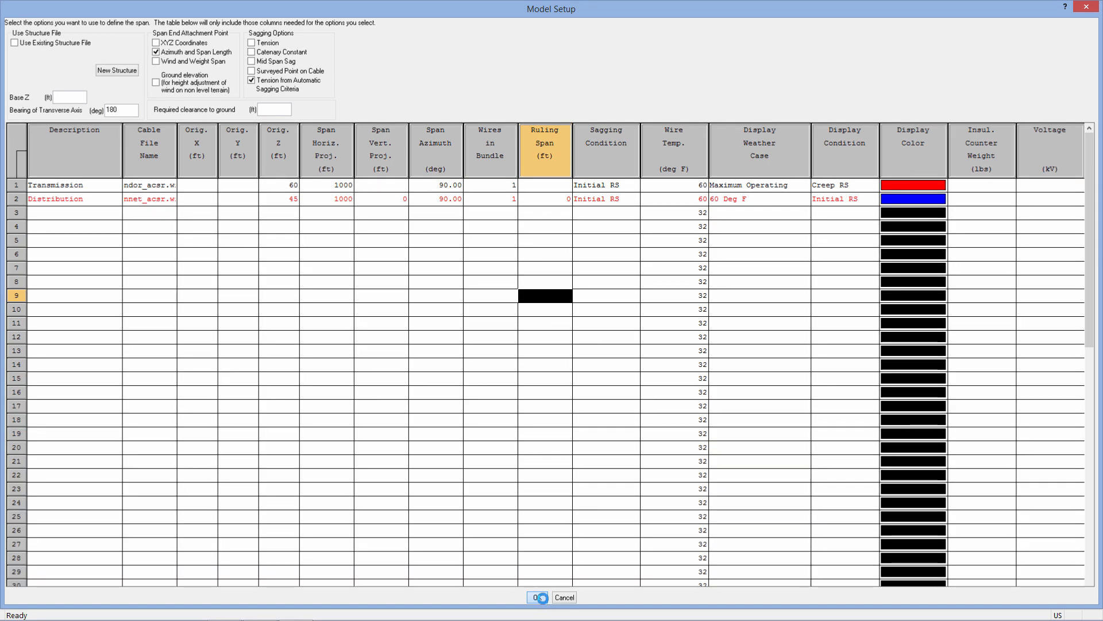
click(536, 597)
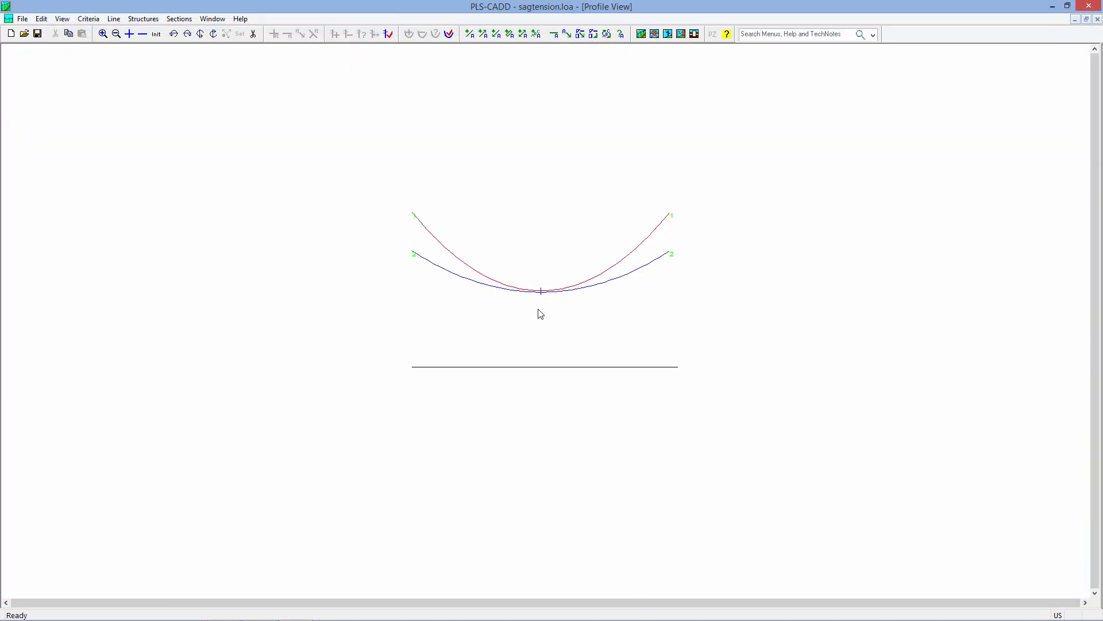
mouse_move(514, 291)
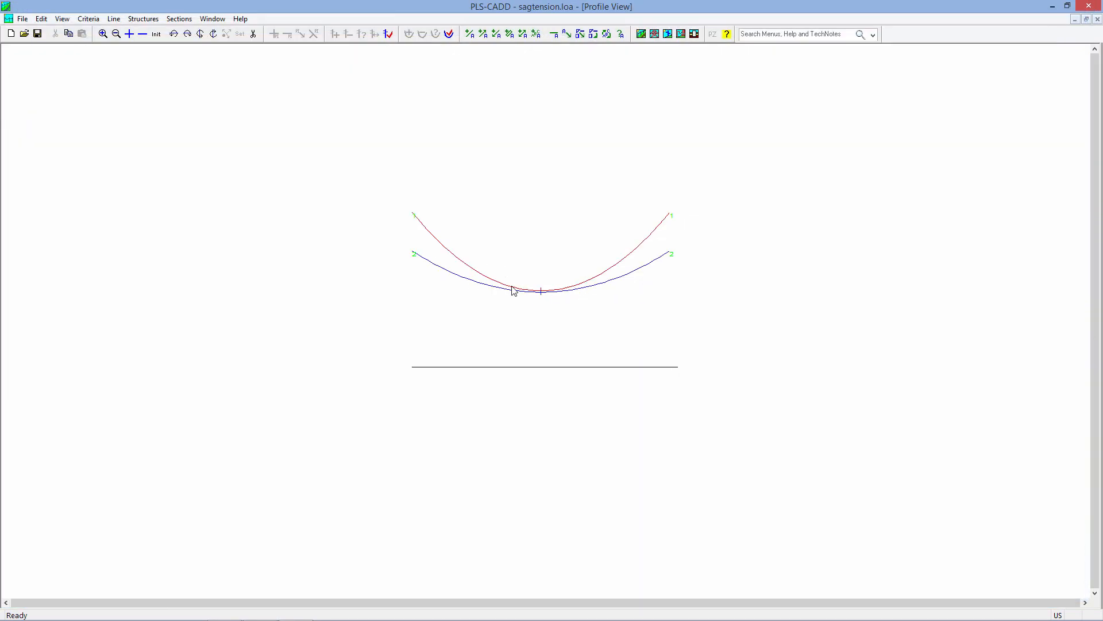
mouse_move(568, 299)
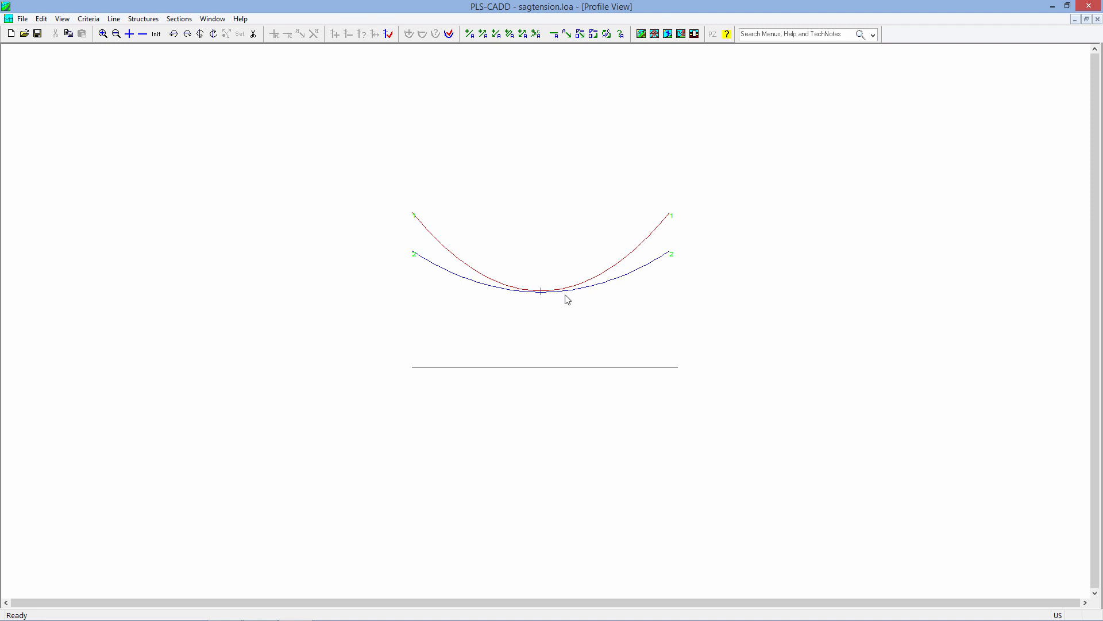
- Check clearance from Transmission to the #2 Distribution wire: 0.510 ft minimum distance, OK
click(179, 18)
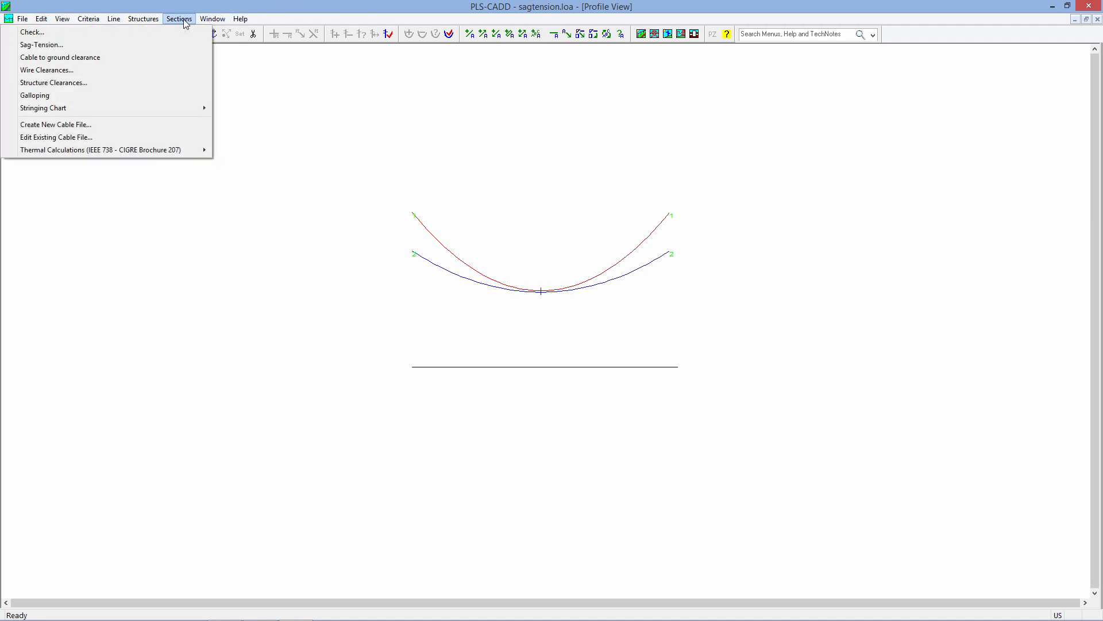
click(53, 82)
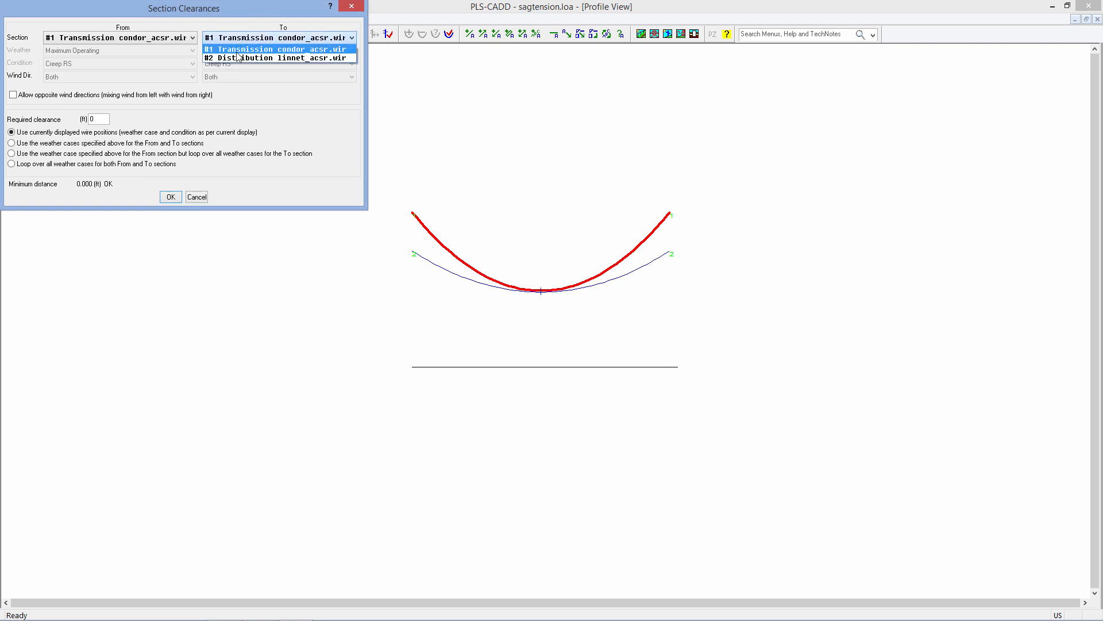
click(278, 57)
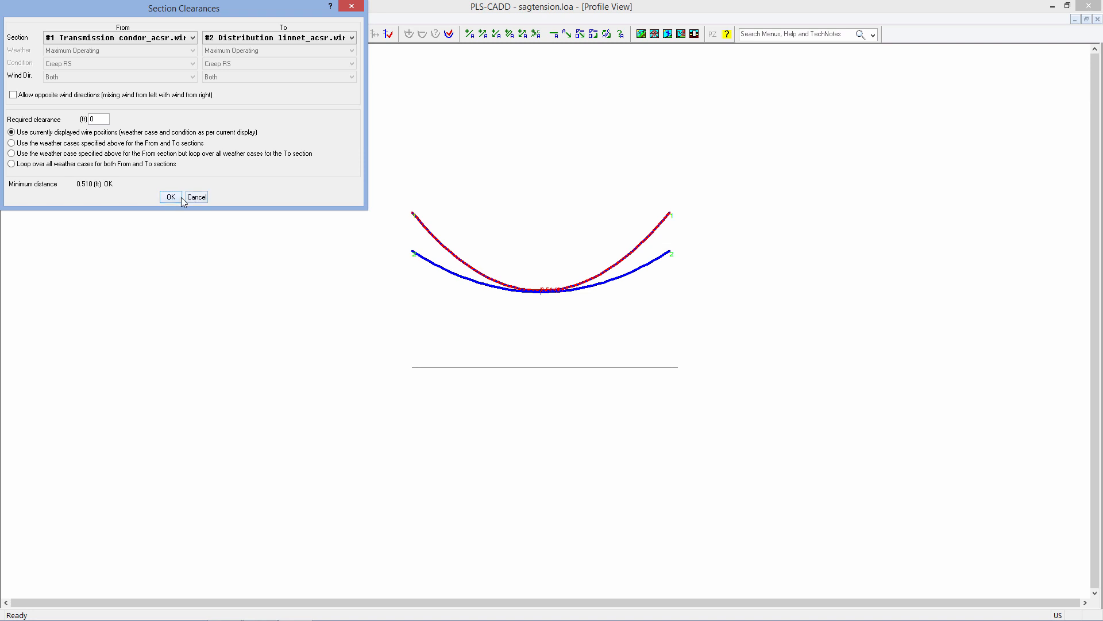
click(170, 197)
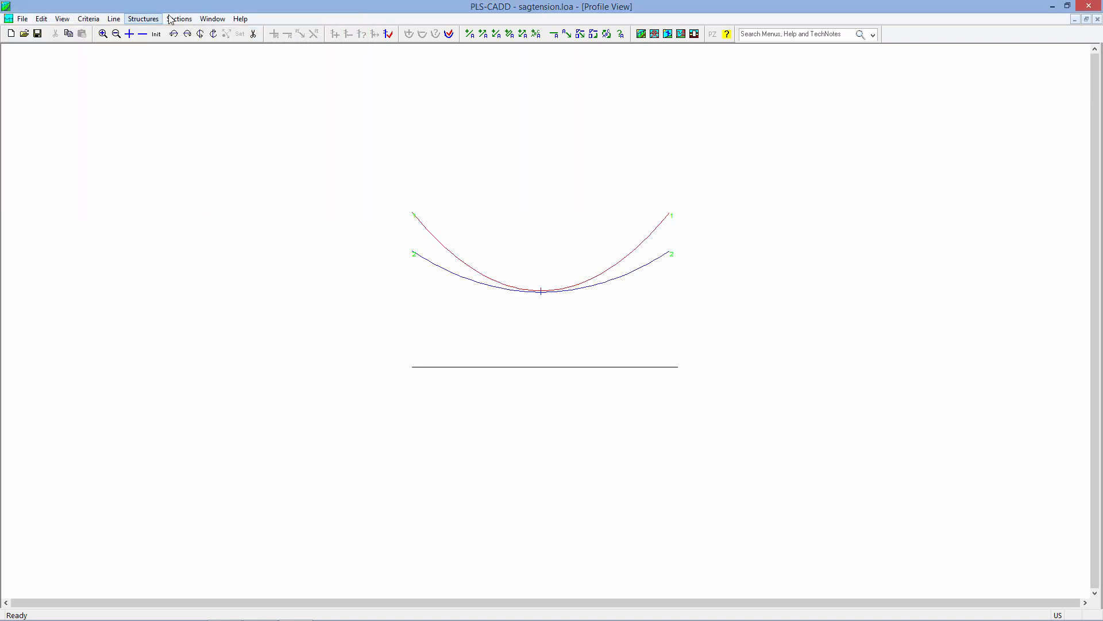
click(179, 18)
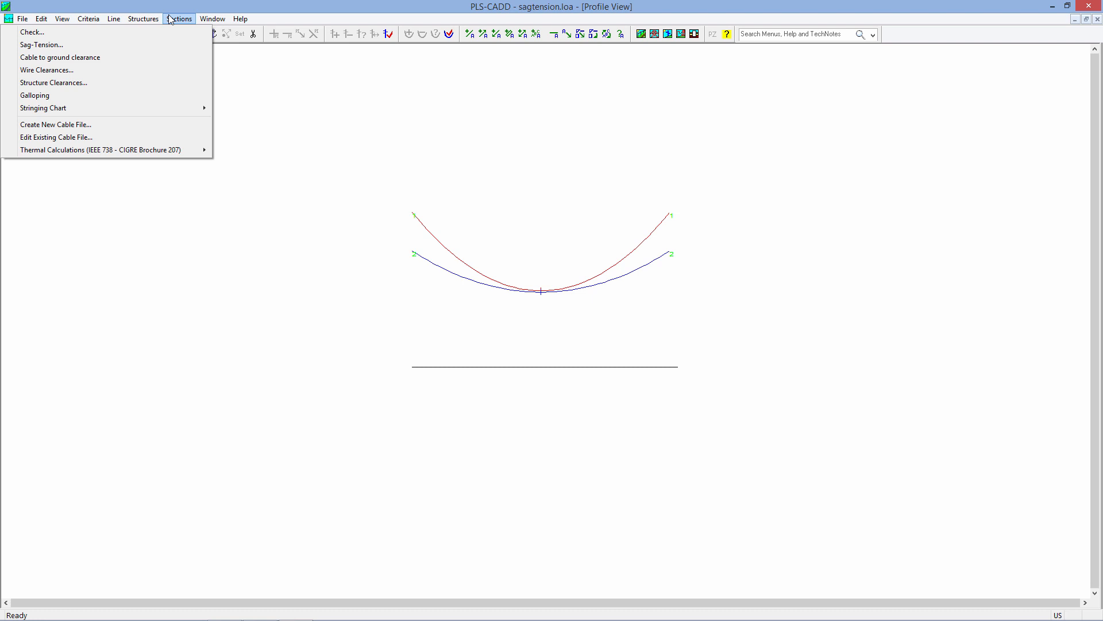
click(143, 19)
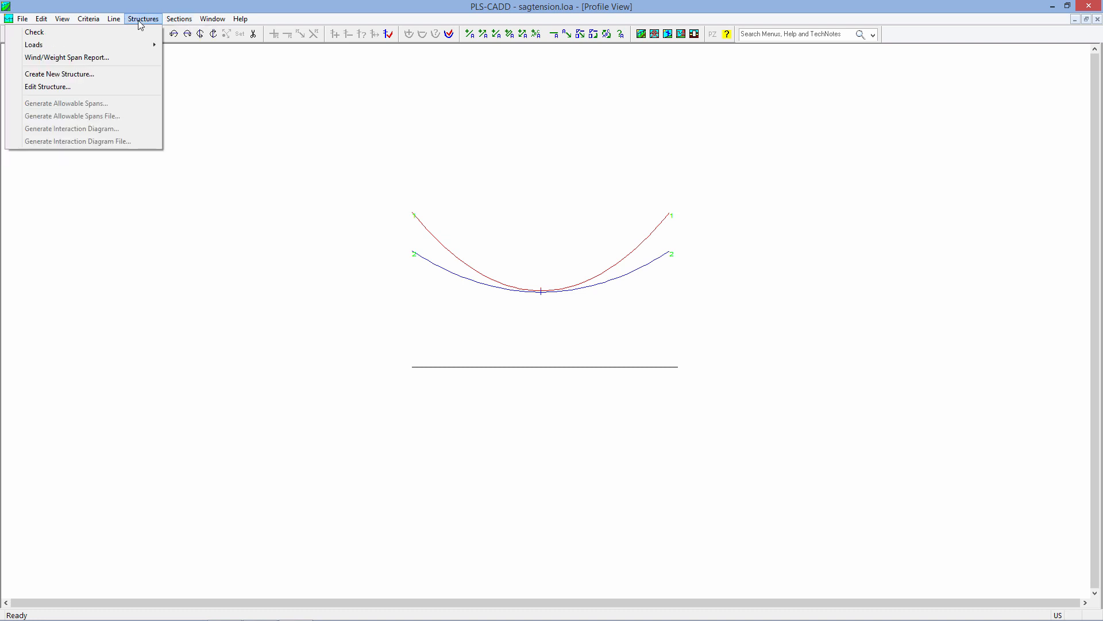
click(88, 18)
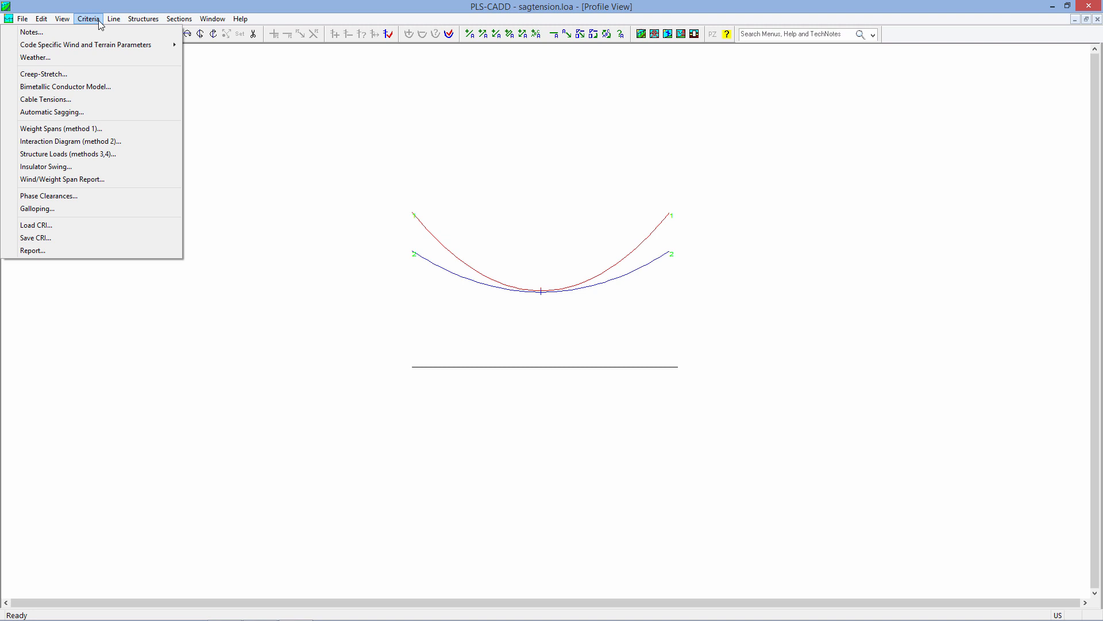
click(113, 19)
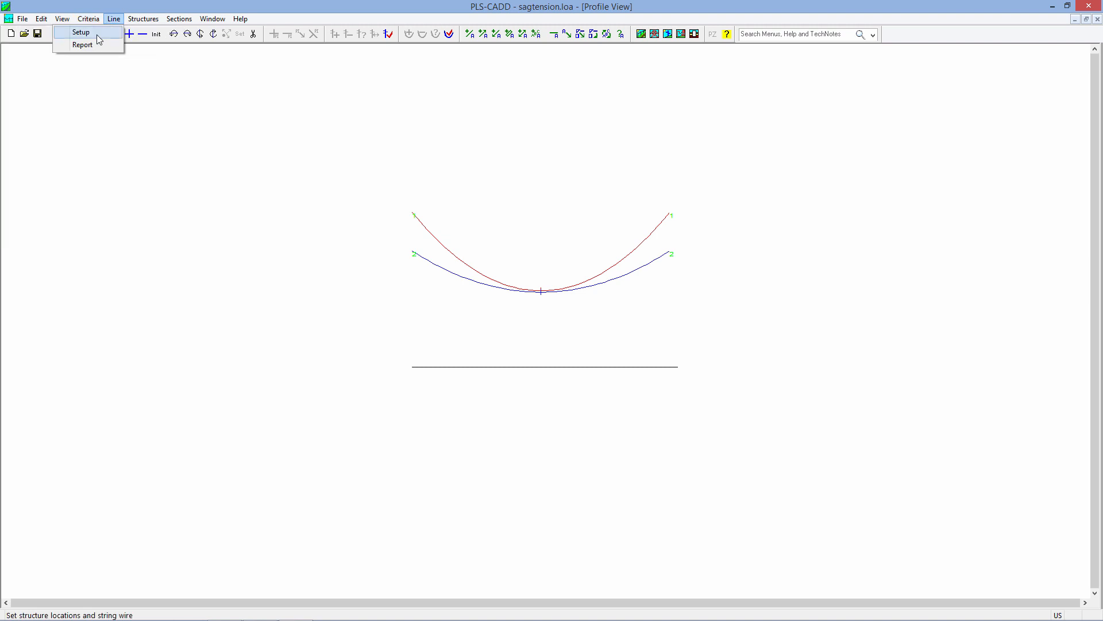
click(80, 31)
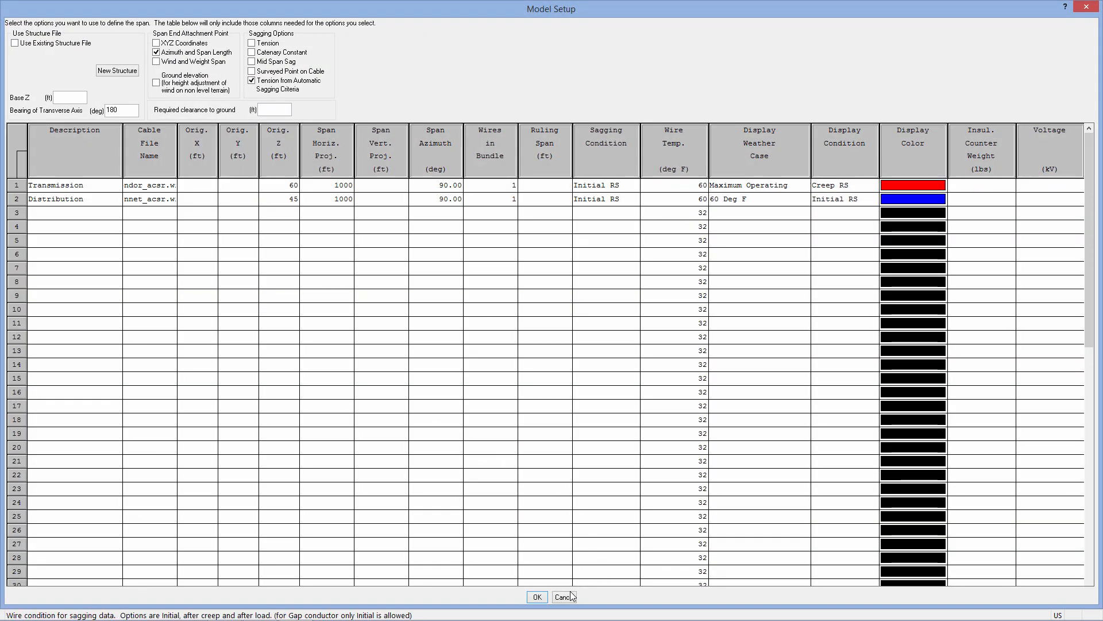
click(536, 596)
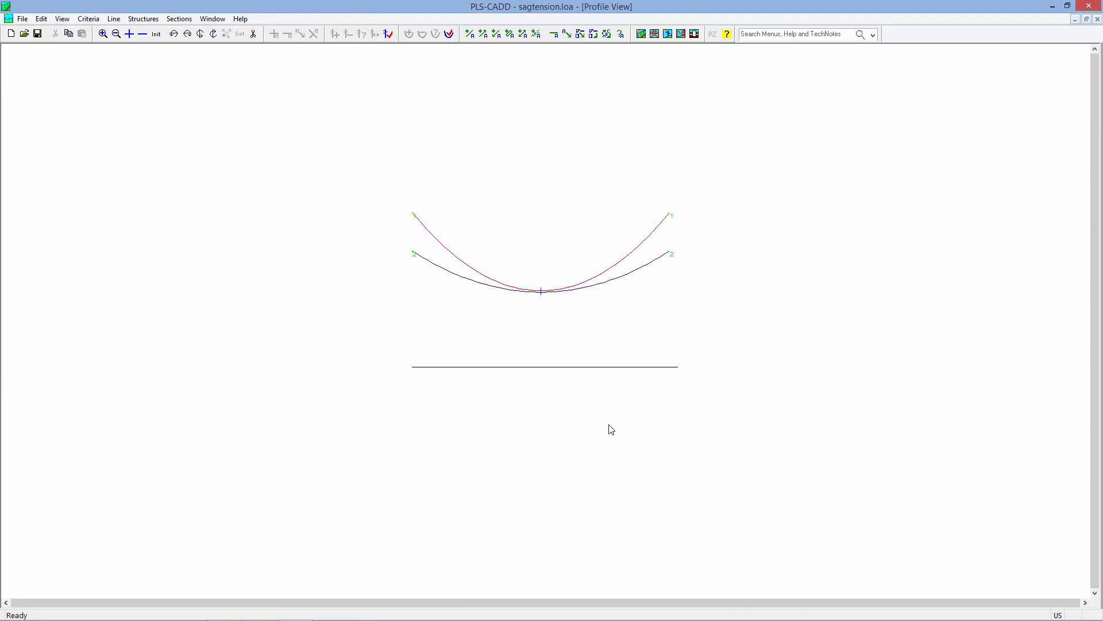
mouse_move(227, 103)
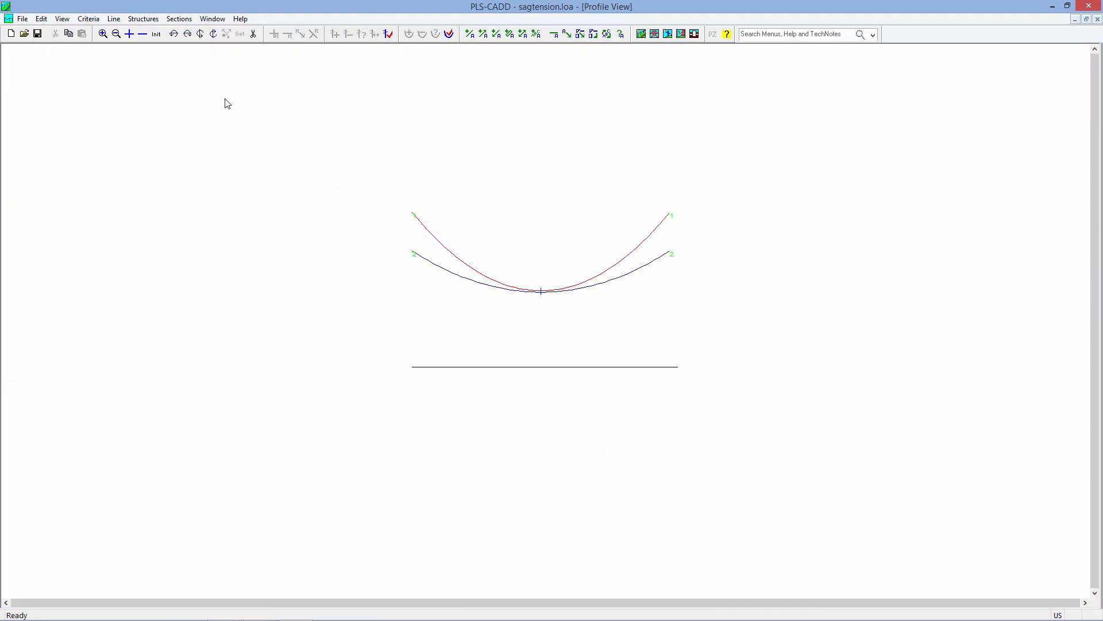